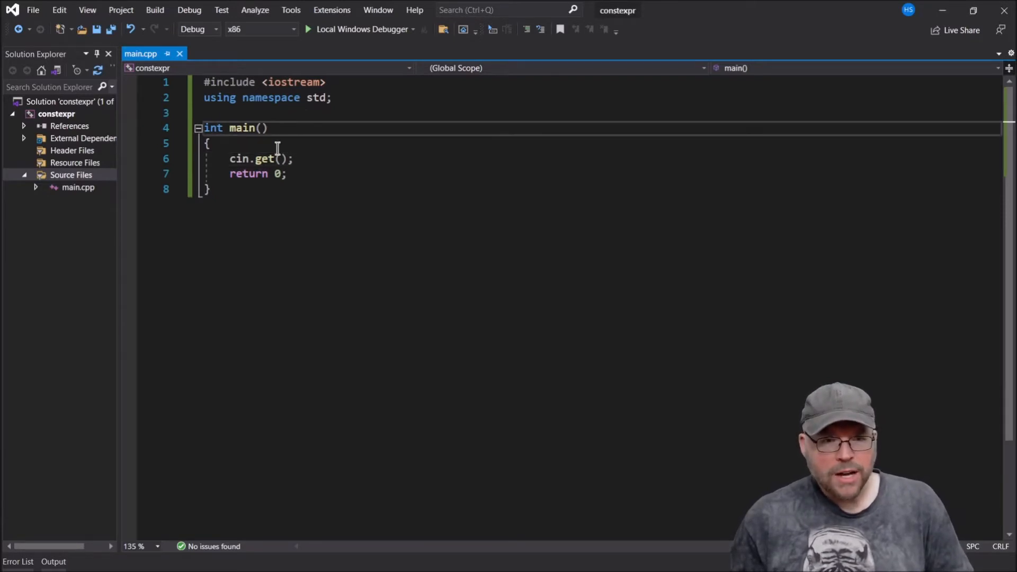
Add the comment "// keyword: constexpr" on a new line at the top of main's body.
{"action": "key", "text": "Enter"}
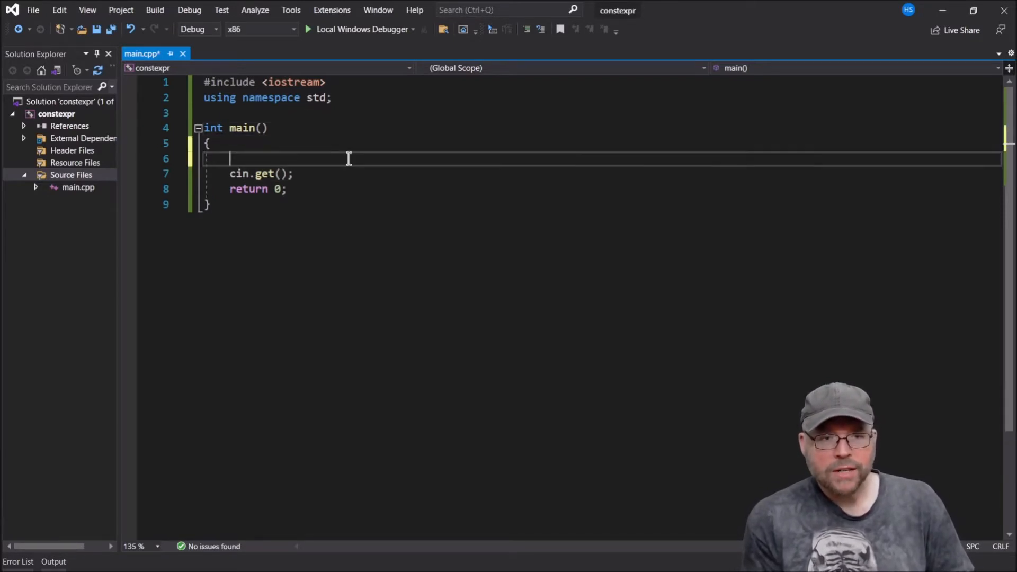
{"action": "type", "text": "// keyword:"}
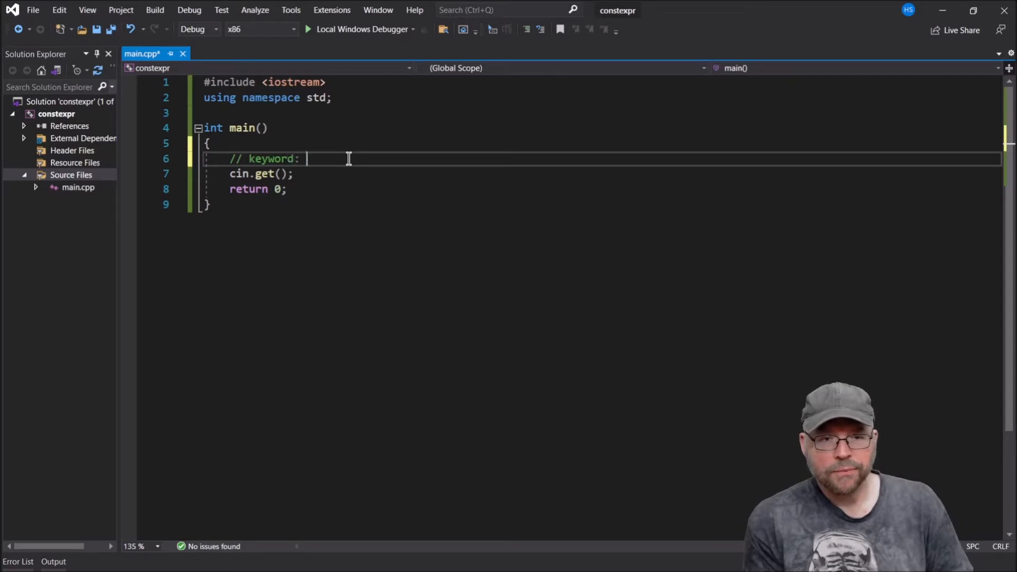
{"action": "type", "text": "constr"}
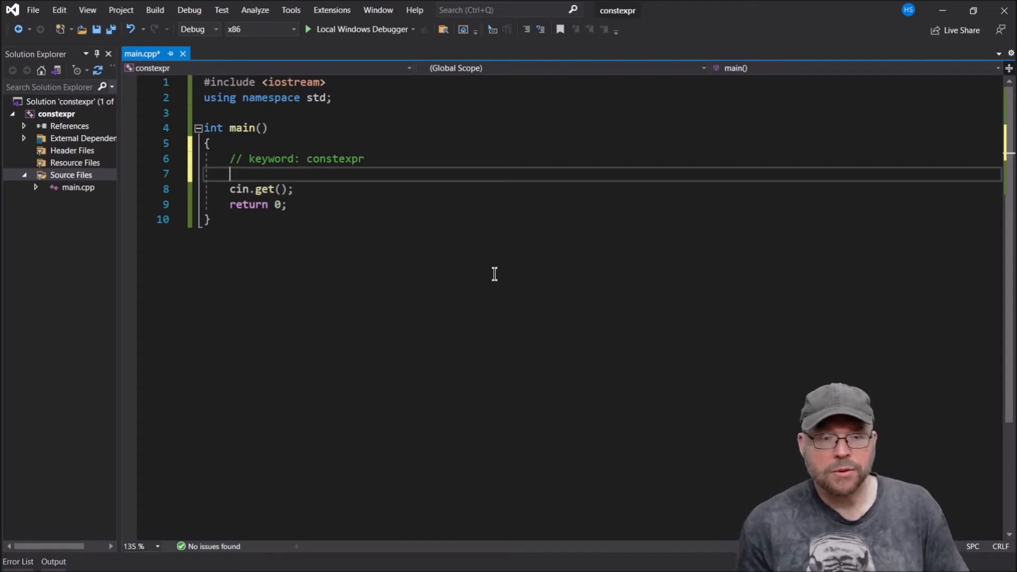
Declare "constexpr int x = 5 + 2;" below the comment, prefixing constexpr afterwards.
{"action": "type", "text": "int x"}
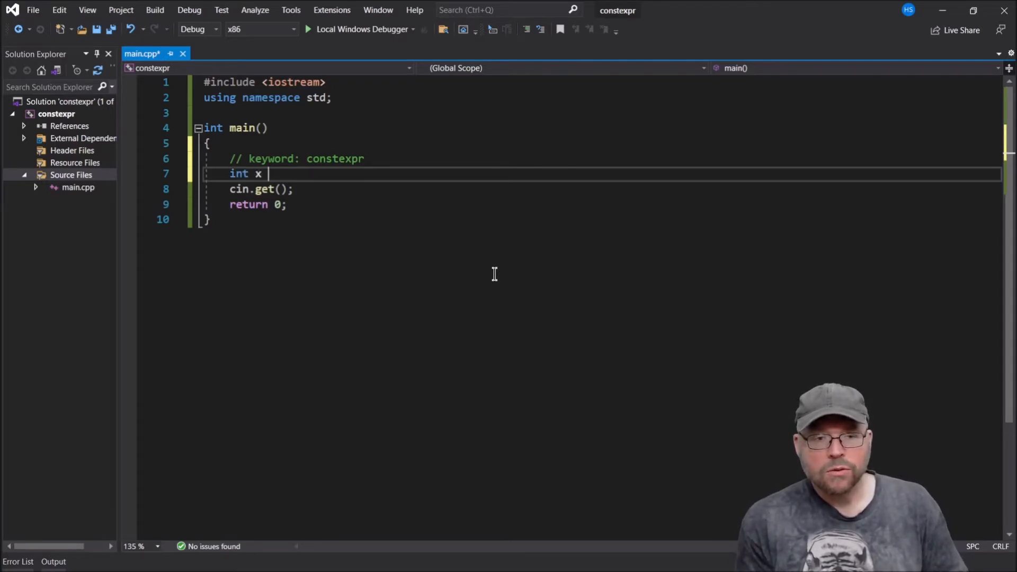
{"action": "type", "text": "= 5"}
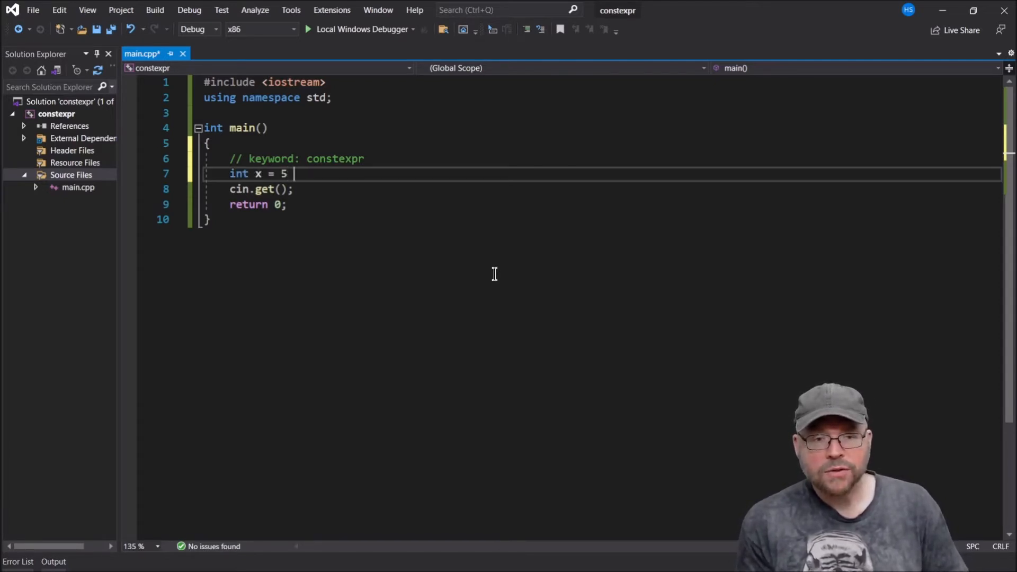
{"action": "type", "text": "+ 2;"}
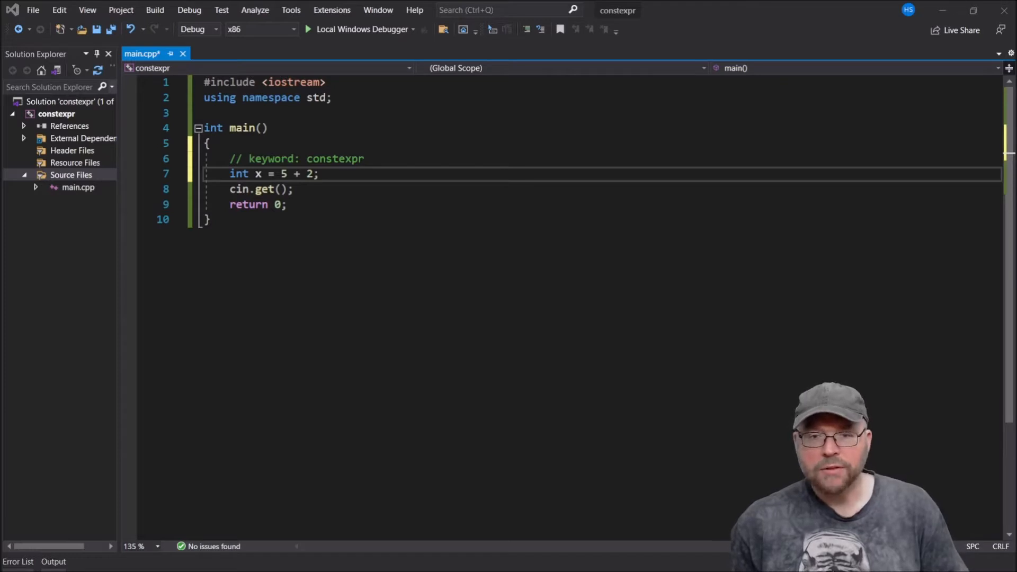
{"action": "left_click", "coordinate": [227, 174]}
{"action": "type", "text": "constexpr "}
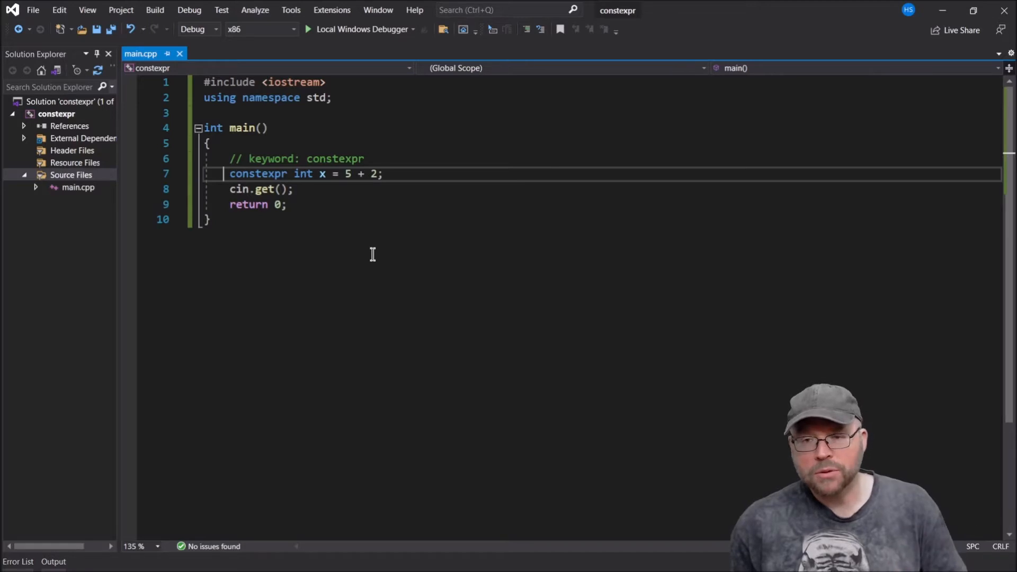
{"action": "mouse_move", "coordinate": [442, 239]}
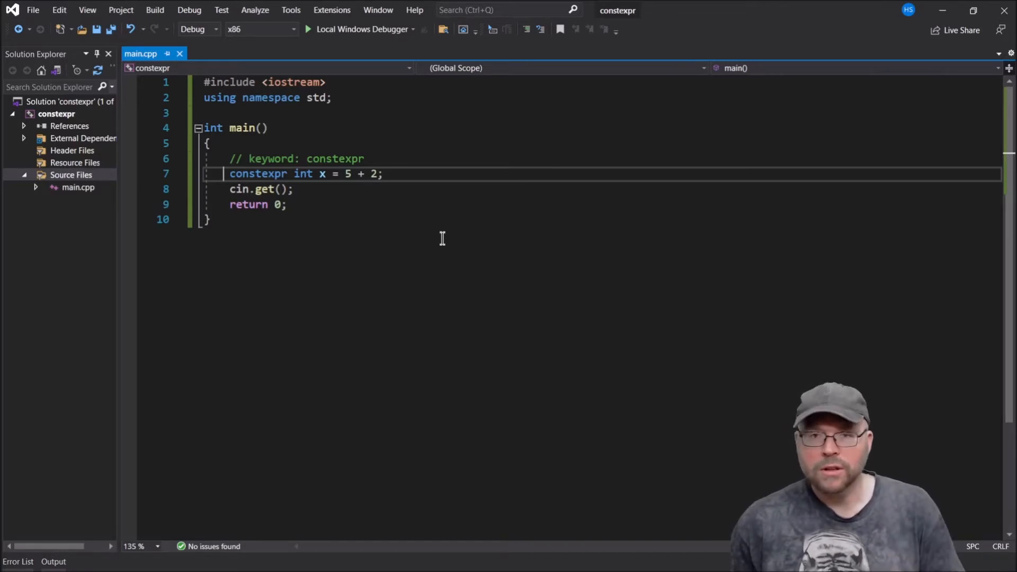
Declare the array "int a[x];" after x, with a blank line beneath it.
{"action": "left_click", "coordinate": [387, 174]}
{"action": "type", "text": "int"}
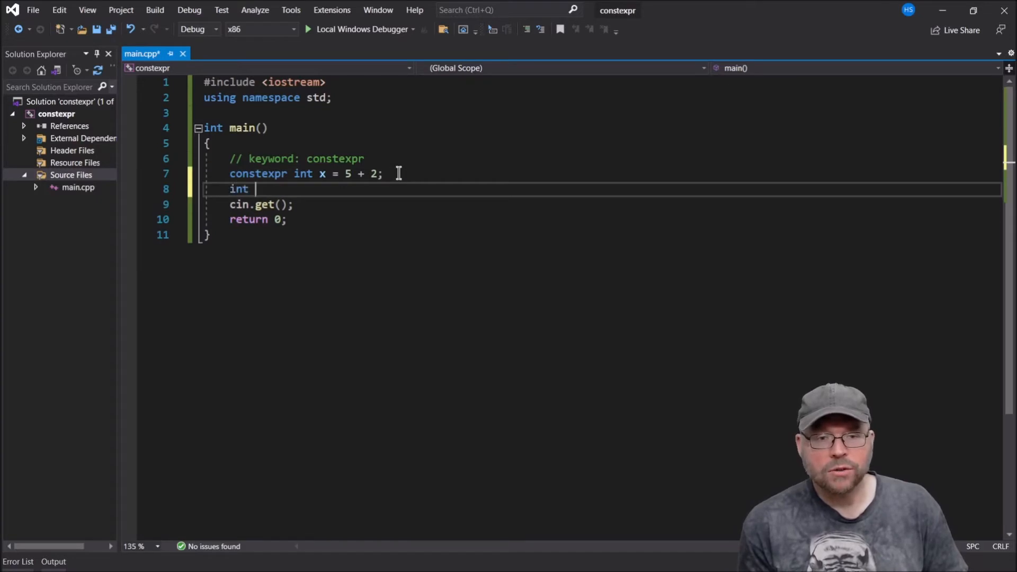
{"action": "type", "text": "a["}
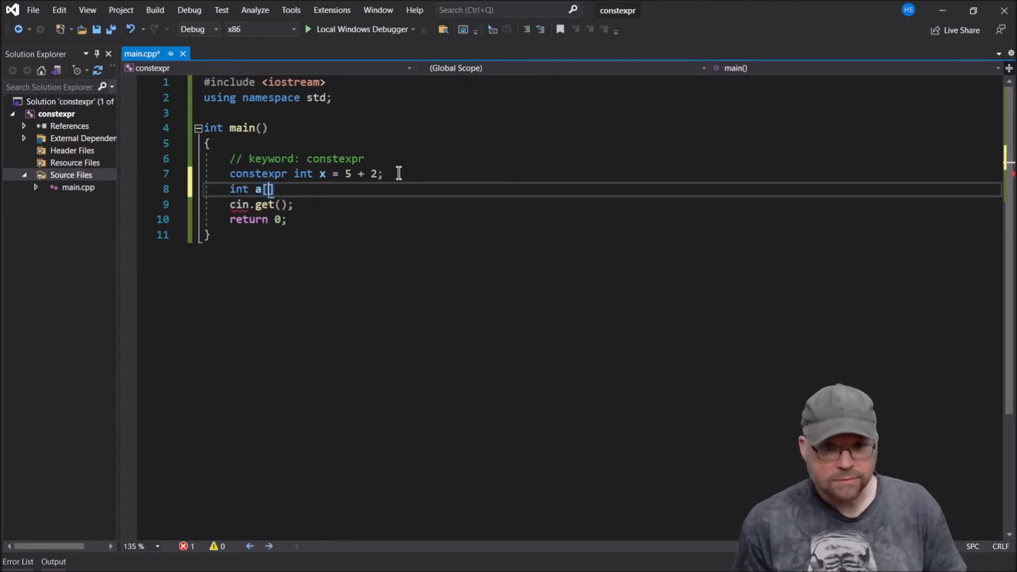
{"action": "type", "text": "x];"}
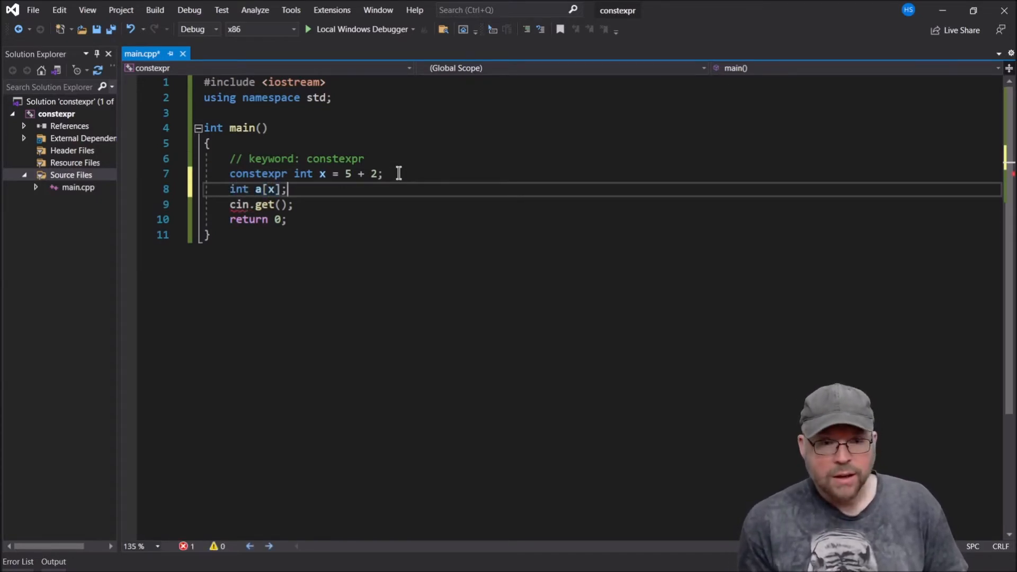
{"action": "key", "text": "Enter"}
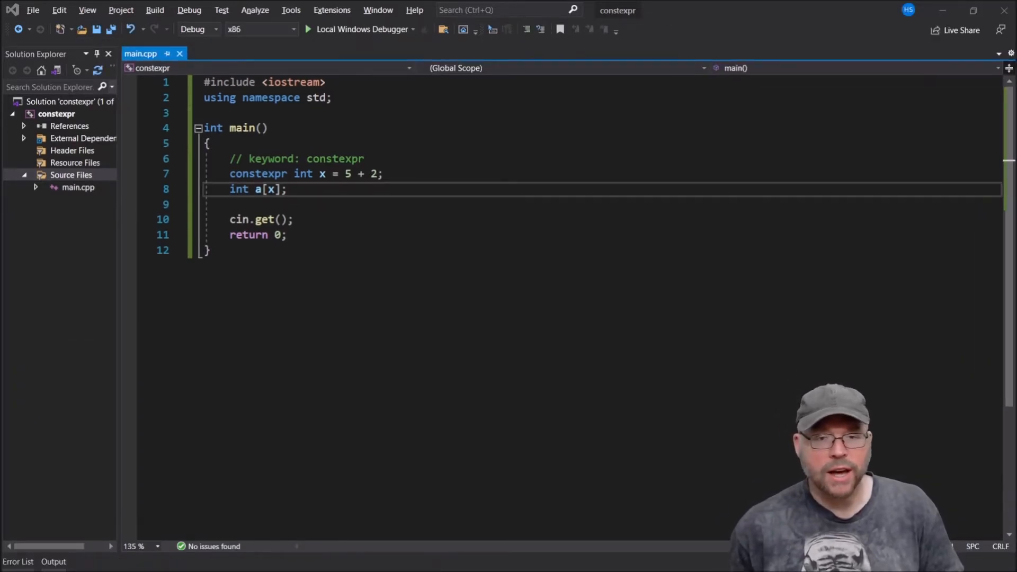
Remove constexpr from x to provoke error C2131, then restore constexpr so it clears.
{"action": "left_click", "coordinate": [262, 159]}
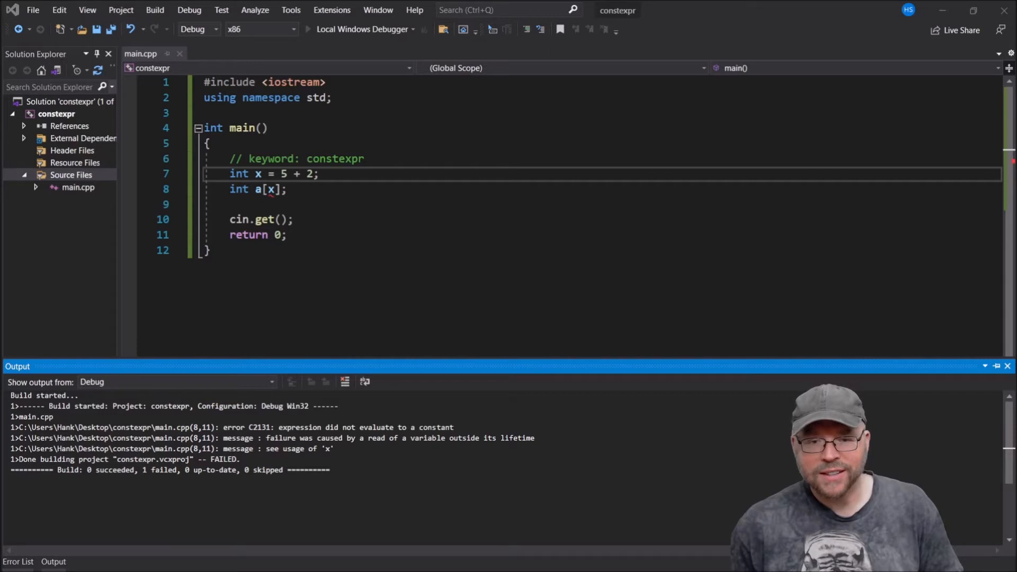
{"action": "mouse_move", "coordinate": [615, 300]}
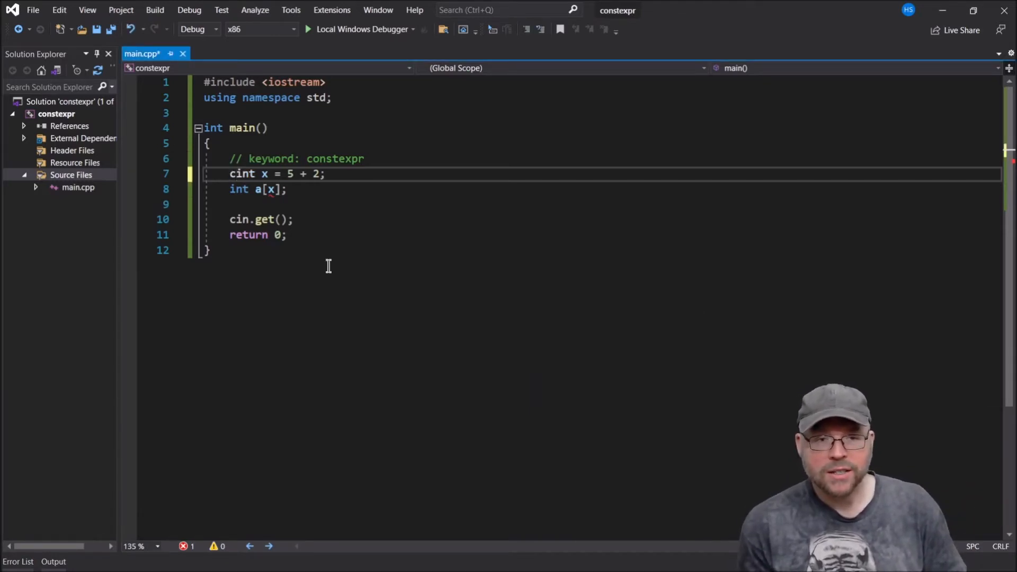
{"action": "type", "text": "constexpr"}
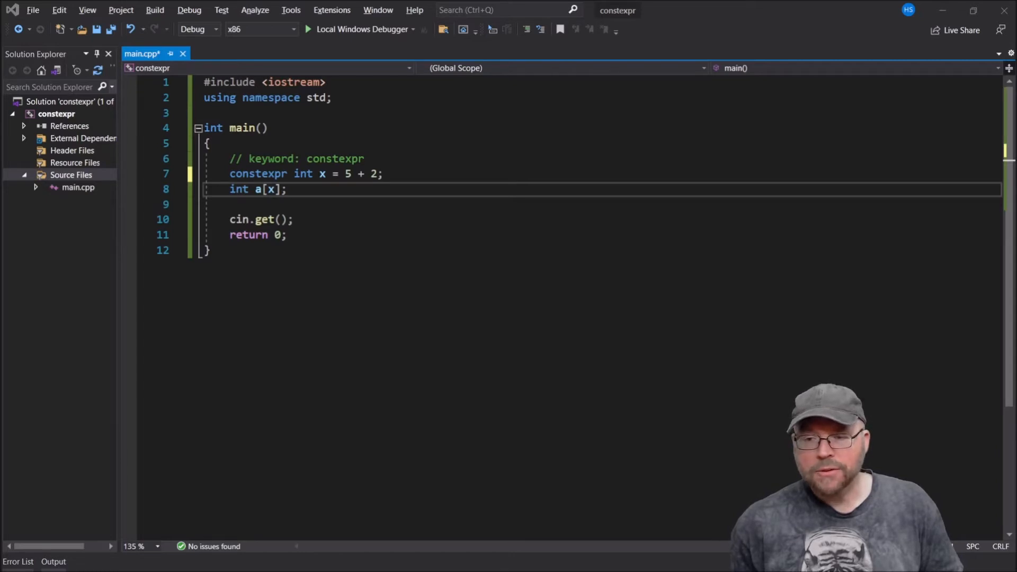
{"action": "mouse_move", "coordinate": [277, 105]}
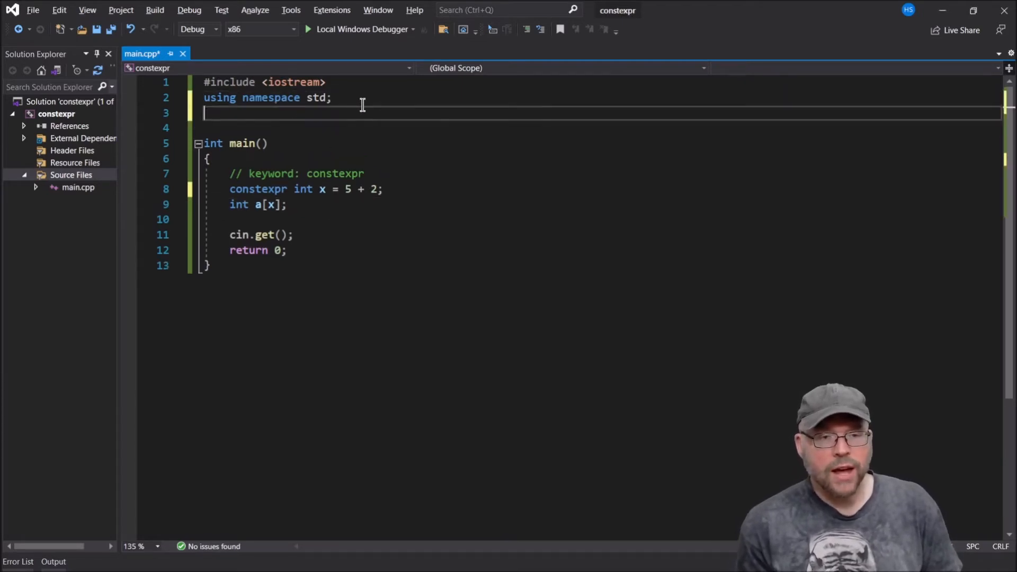
{"action": "type", "text": "constexpr"}
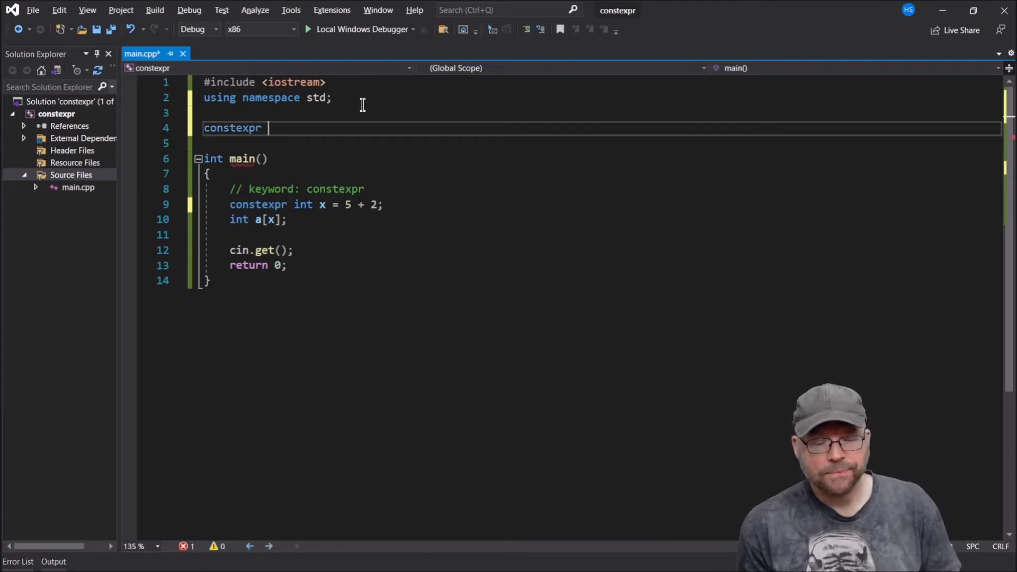
{"action": "type", "text": "int foo"}
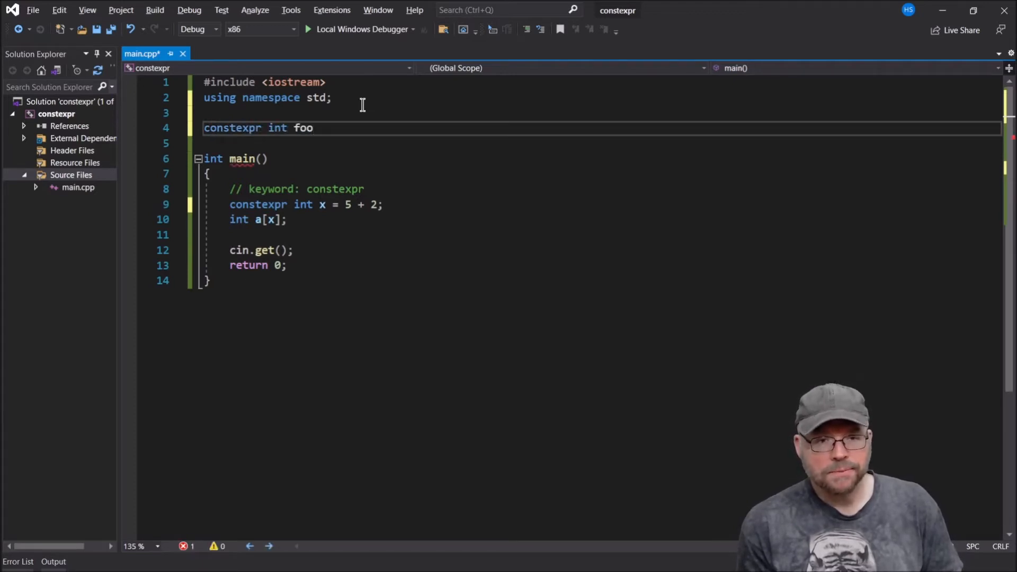
{"action": "type", "text": "(int a)"}
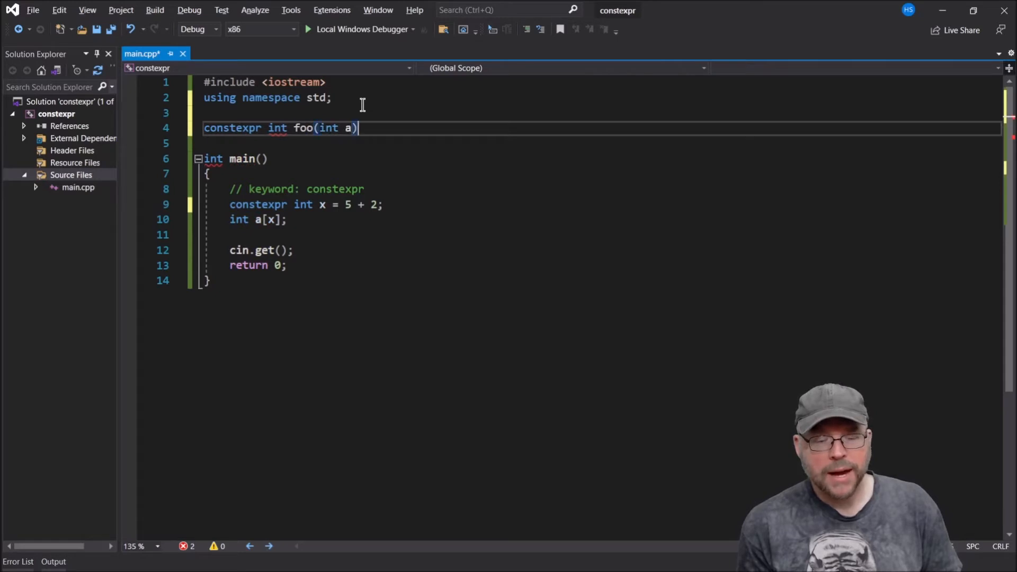
{"action": "key", "text": "Enter"}
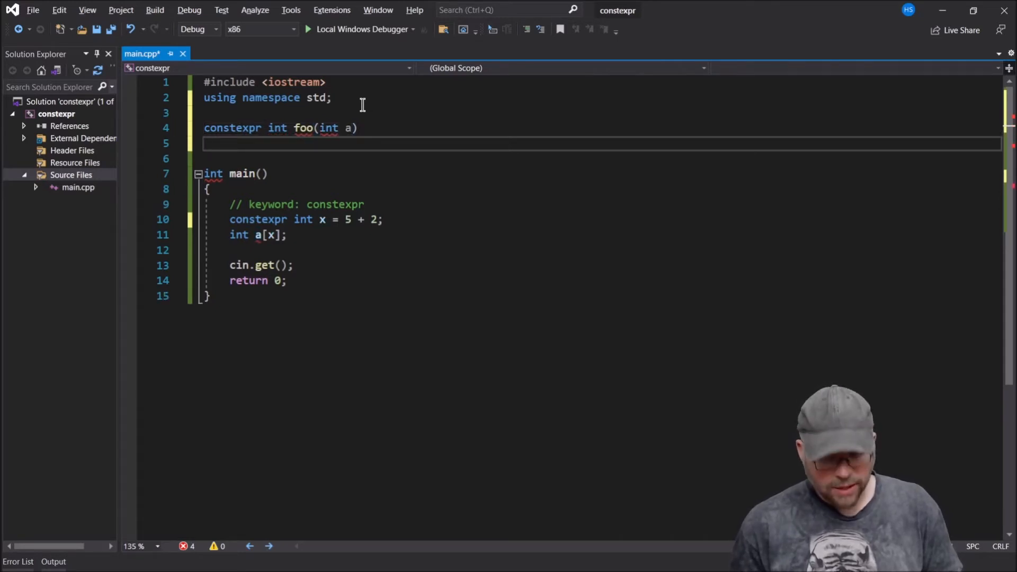
{"action": "type", "text": "{"}
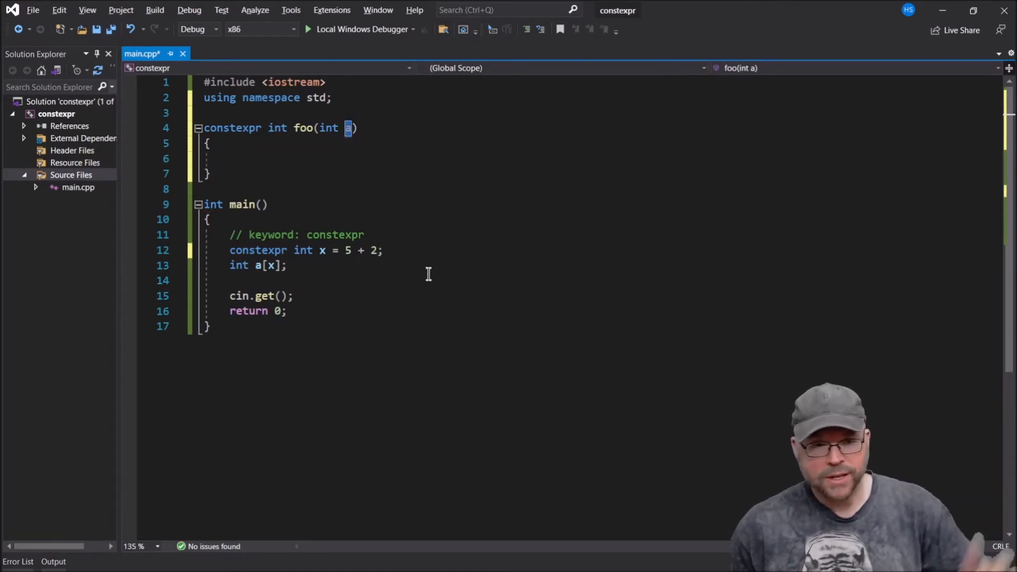
{"action": "type", "text": "re"}
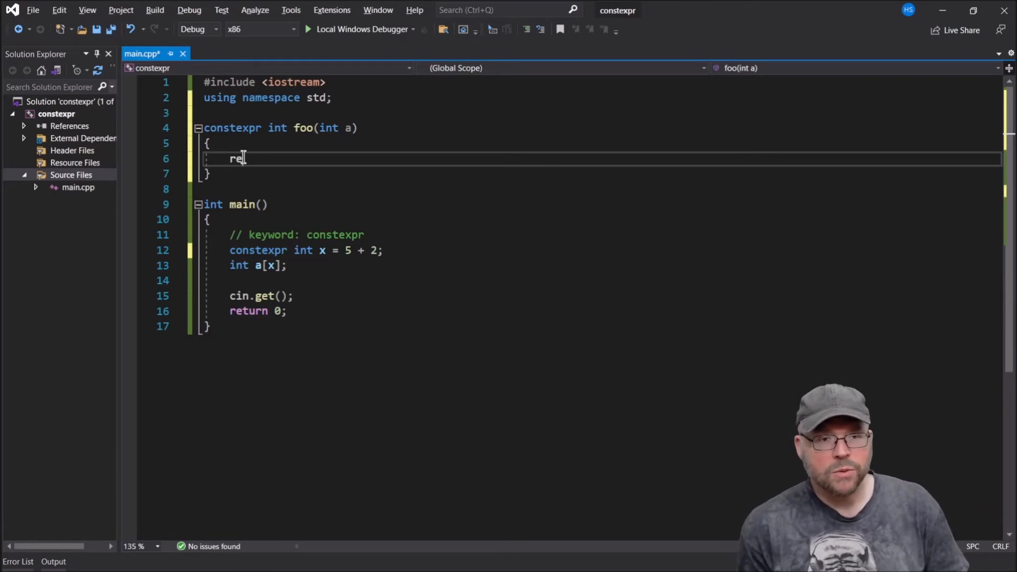
{"action": "type", "text": "turn"}
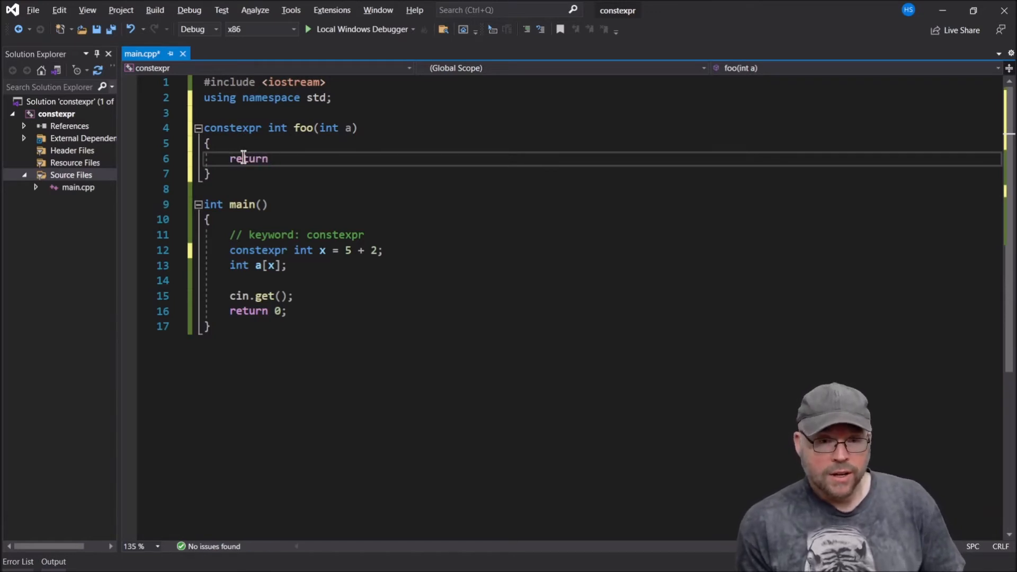
{"action": "type", "text": "a * 3;"}
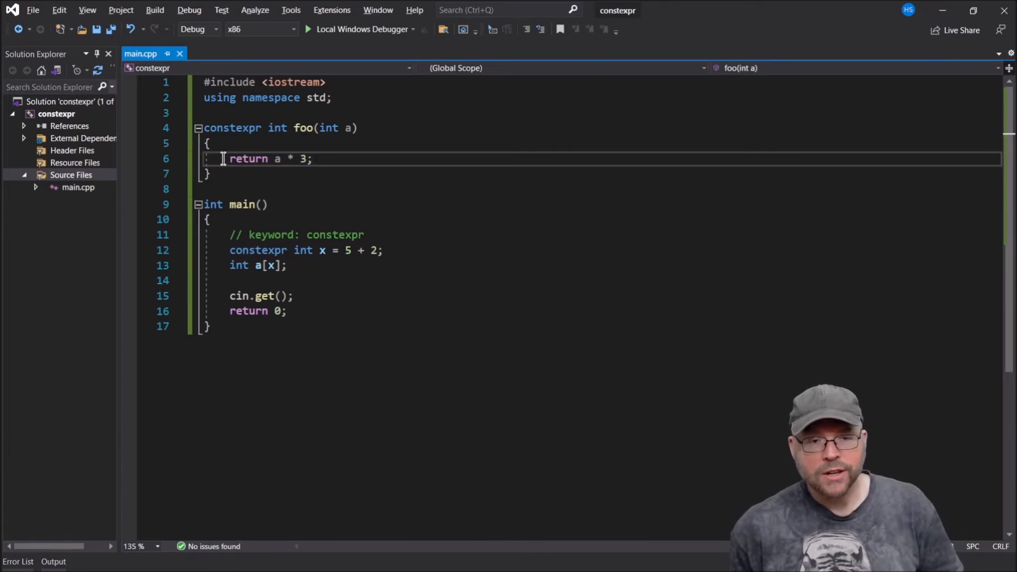
{"action": "left_click_drag", "start_coordinate": [229, 158], "coordinate": [311, 157]}
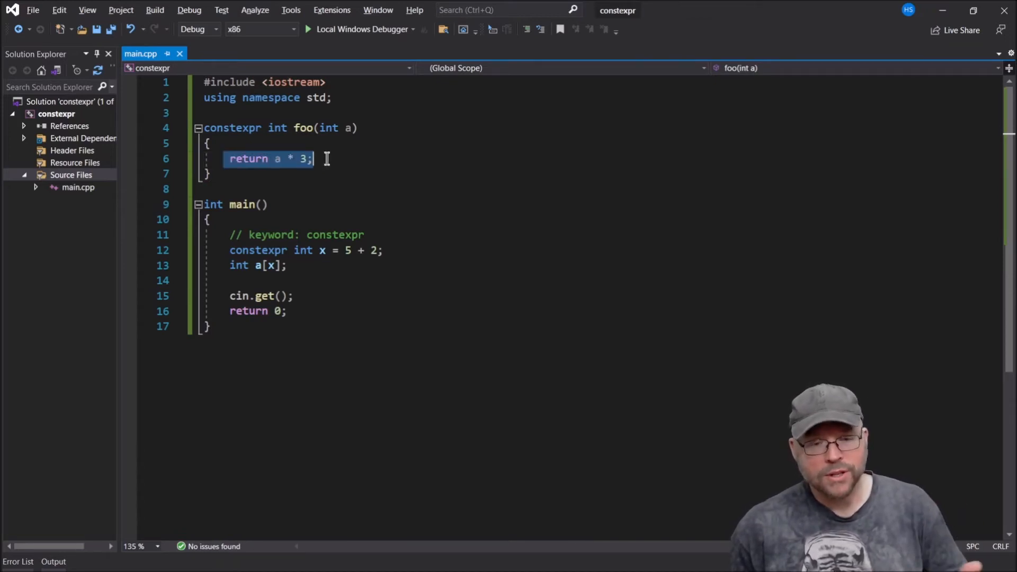
{"action": "left_click", "coordinate": [223, 127]}
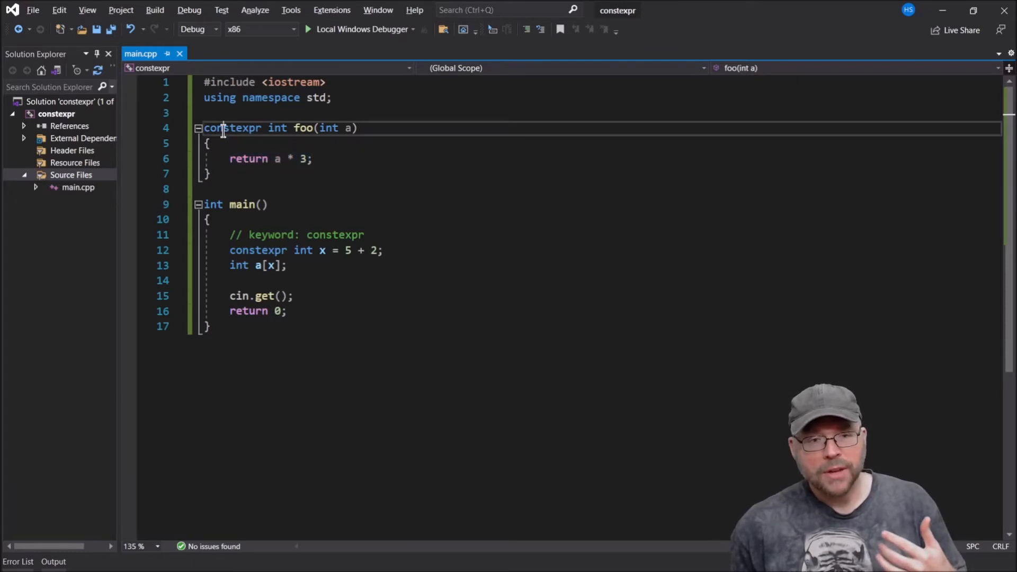
{"action": "double_click", "coordinate": [303, 127]}
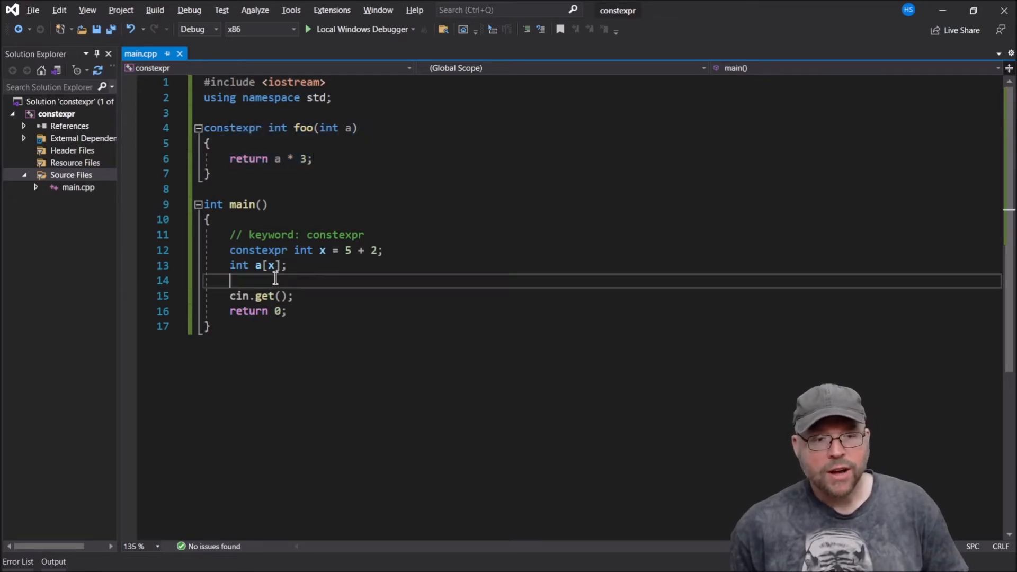
Declare "int b[foo(3)];" on the blank line after int a[x];.
{"action": "type", "text": "int"}
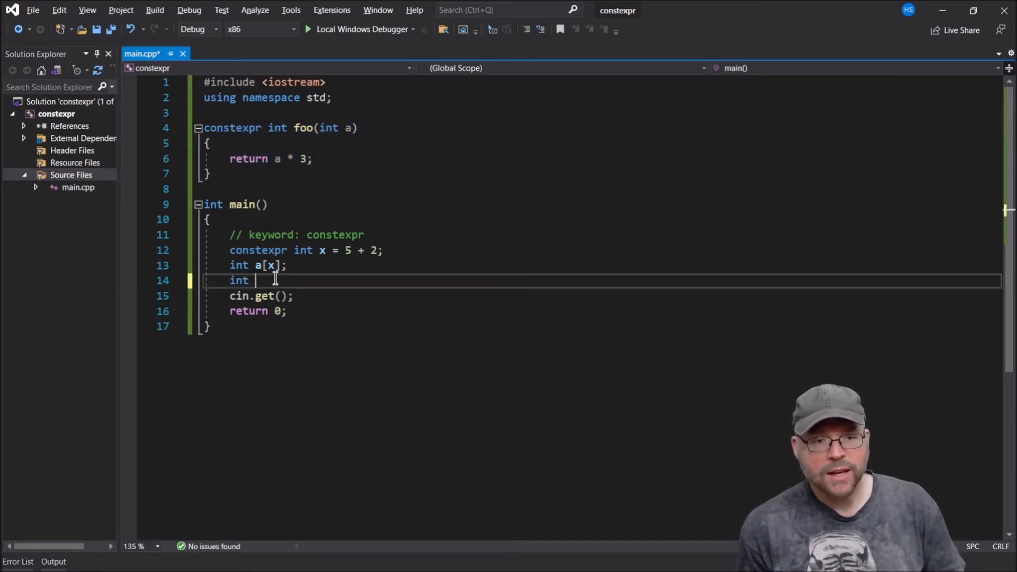
{"action": "type", "text": "b"}
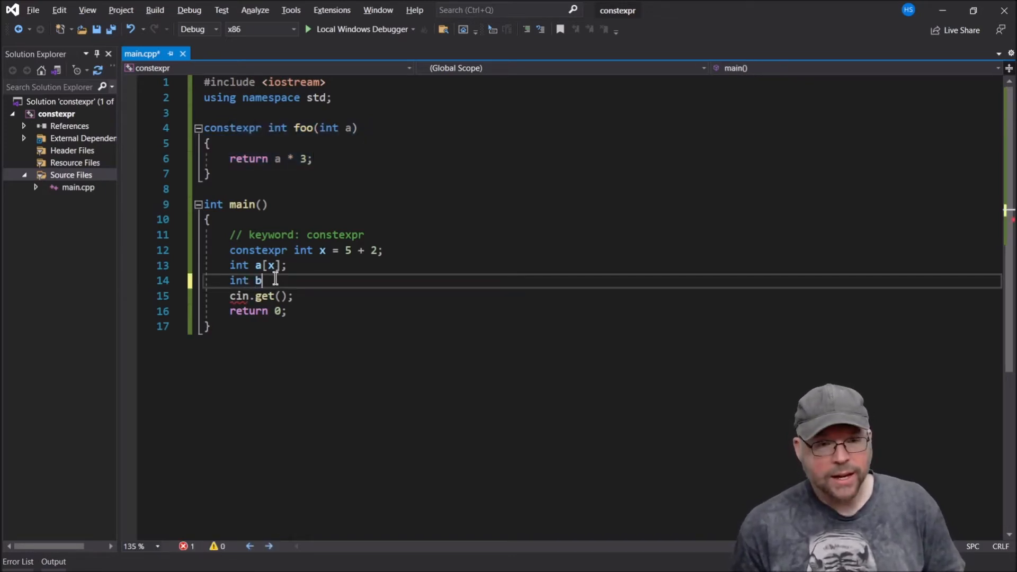
{"action": "type", "text": "[]"}
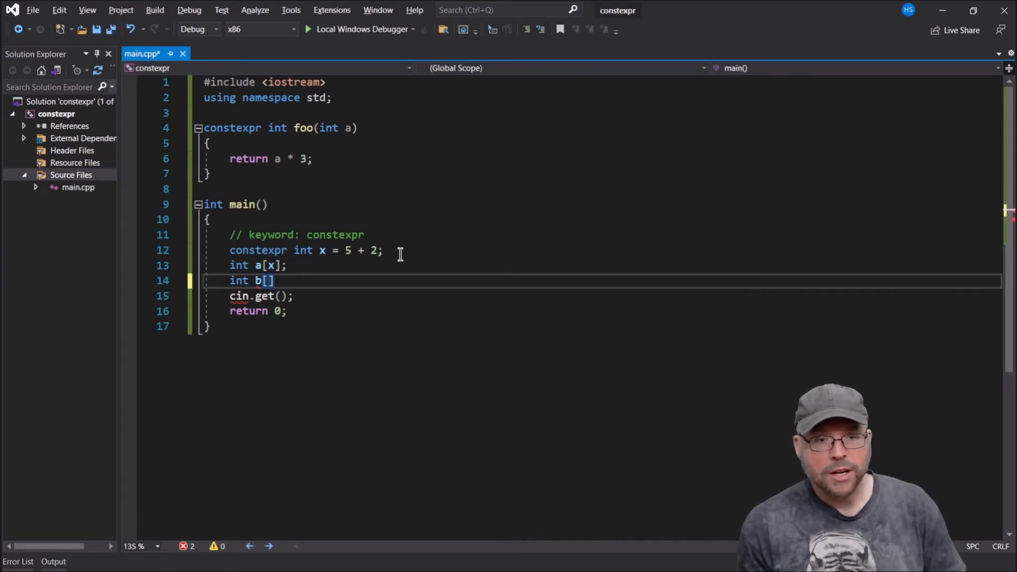
{"action": "type", "text": "foo(3)"}
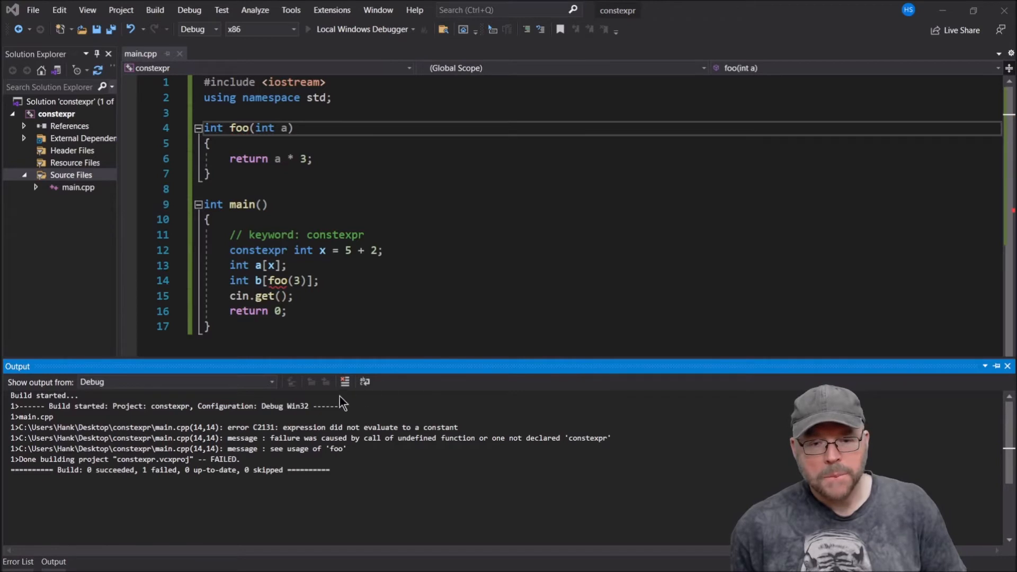
{"action": "mouse_move", "coordinate": [187, 438]}
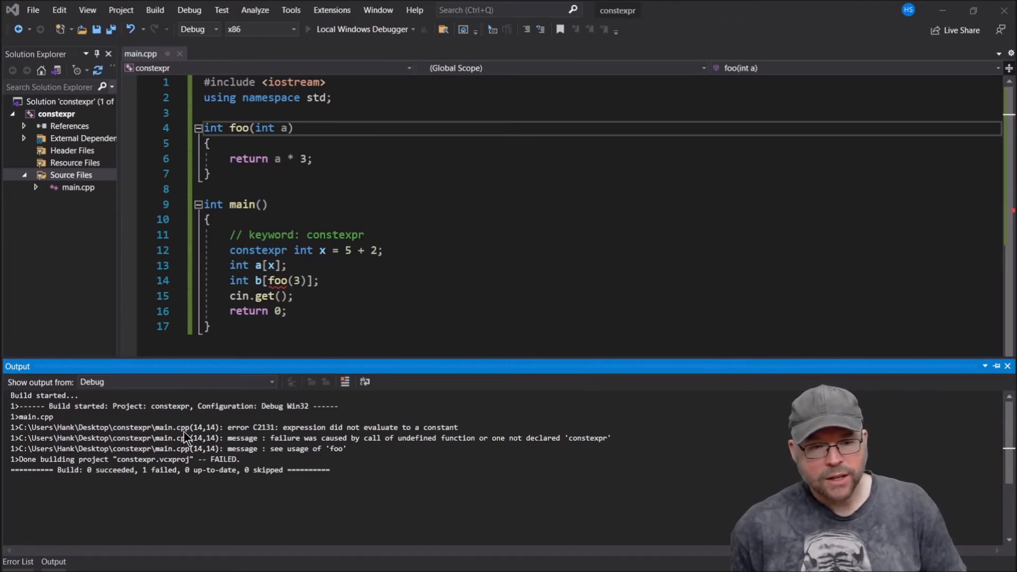
{"action": "mouse_move", "coordinate": [443, 443]}
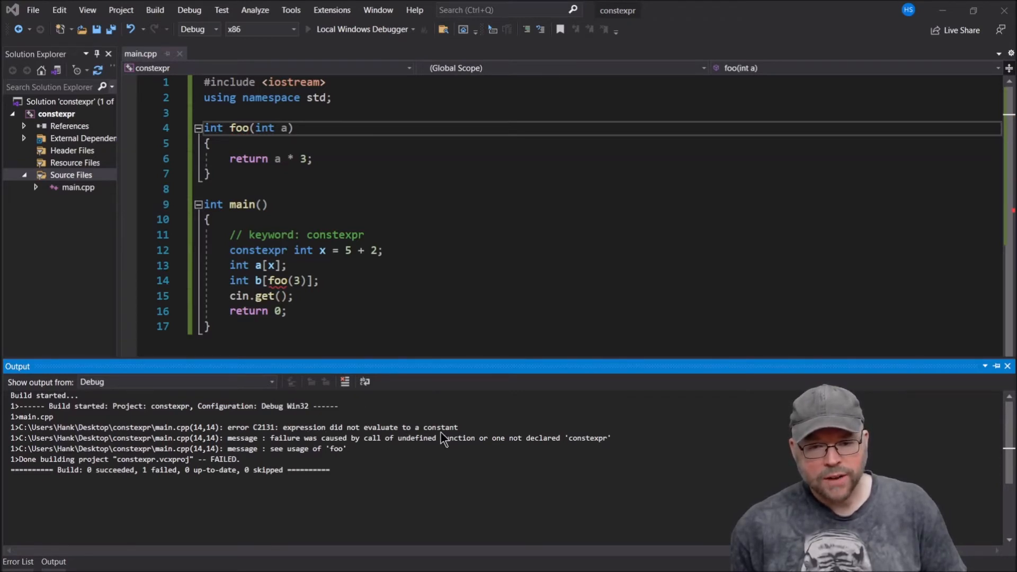
{"action": "mouse_move", "coordinate": [623, 311]}
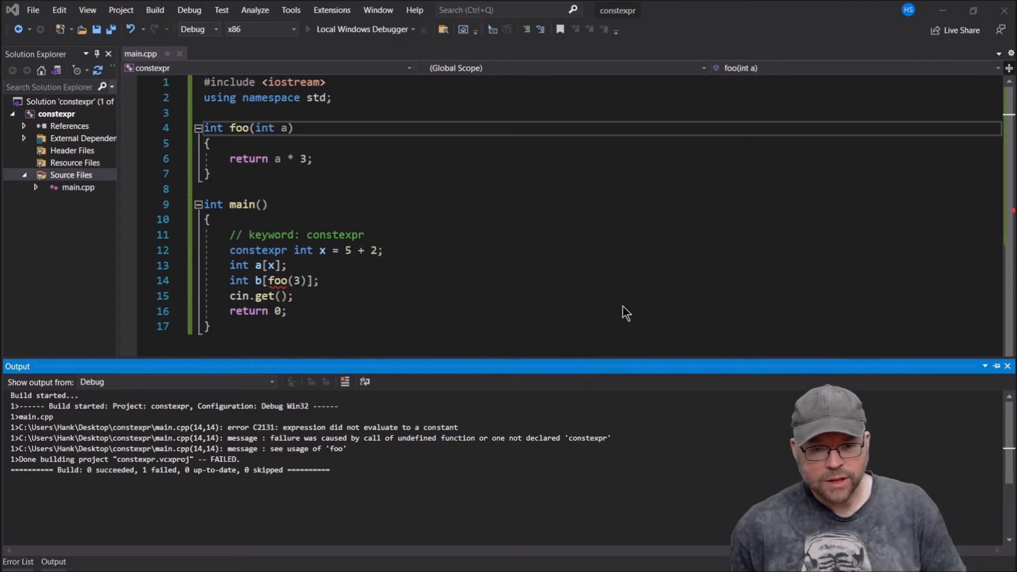
{"action": "mouse_move", "coordinate": [499, 450]}
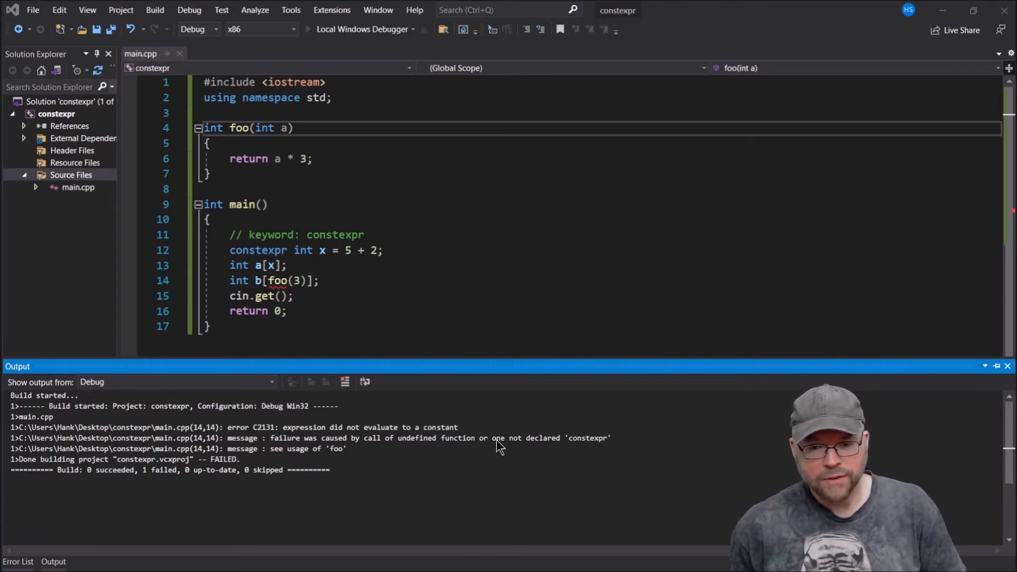
{"action": "mouse_move", "coordinate": [577, 446]}
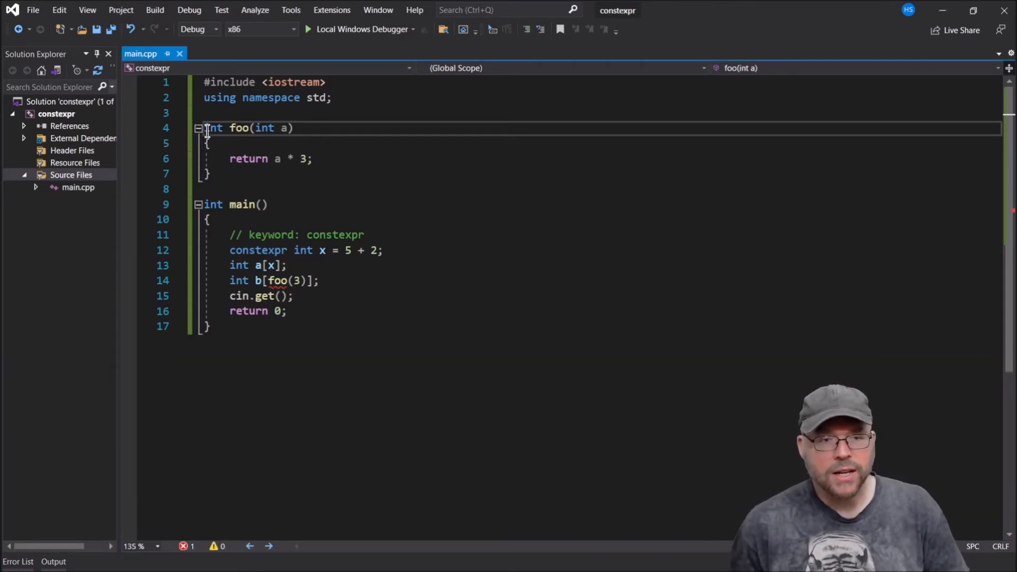
Restore constexpr in front of int foo(int a) so b[foo(3)] compiles cleanly.
{"action": "type", "text": "constexpr"}
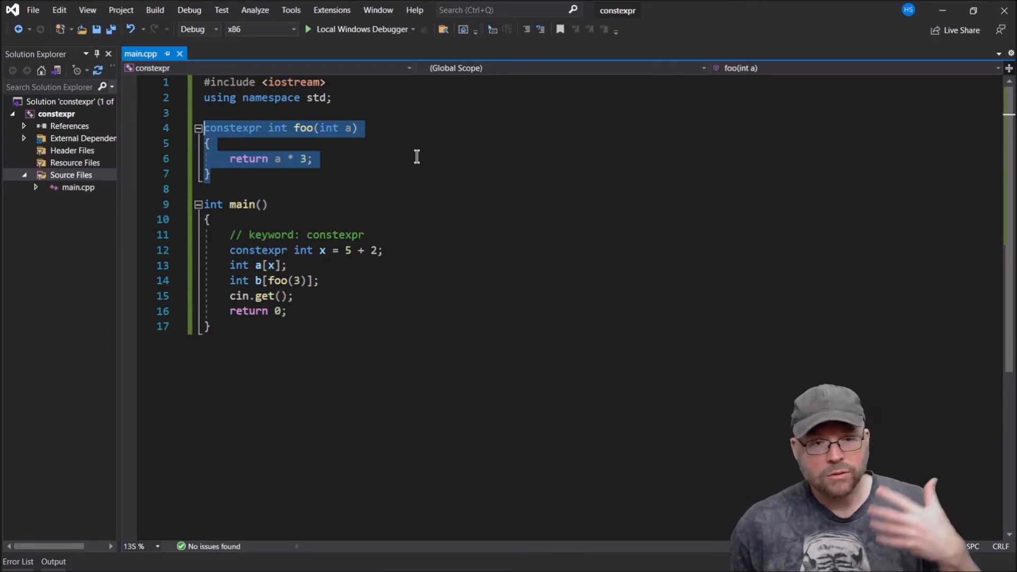
{"action": "mouse_move", "coordinate": [413, 186]}
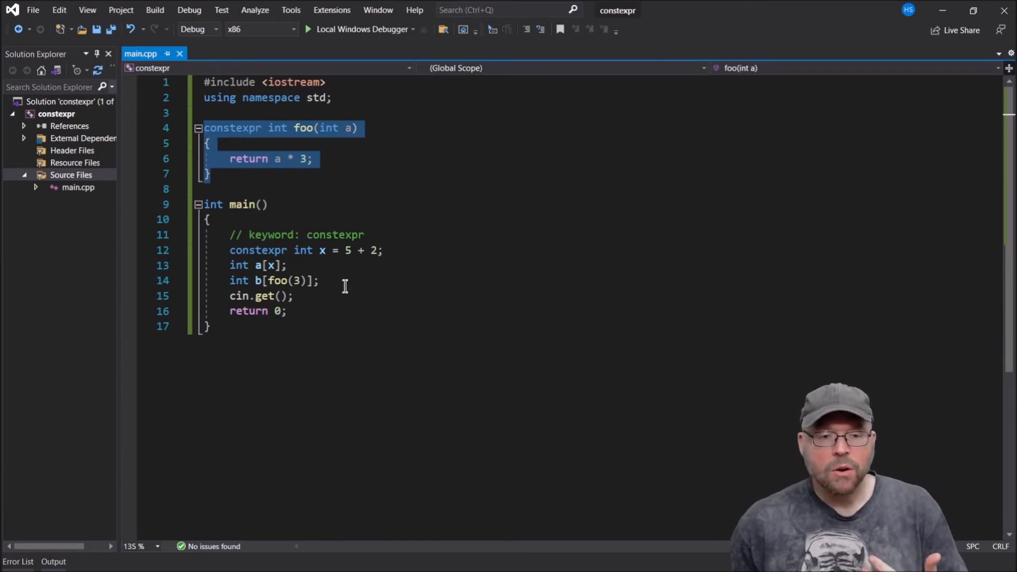
{"action": "mouse_move", "coordinate": [254, 212]}
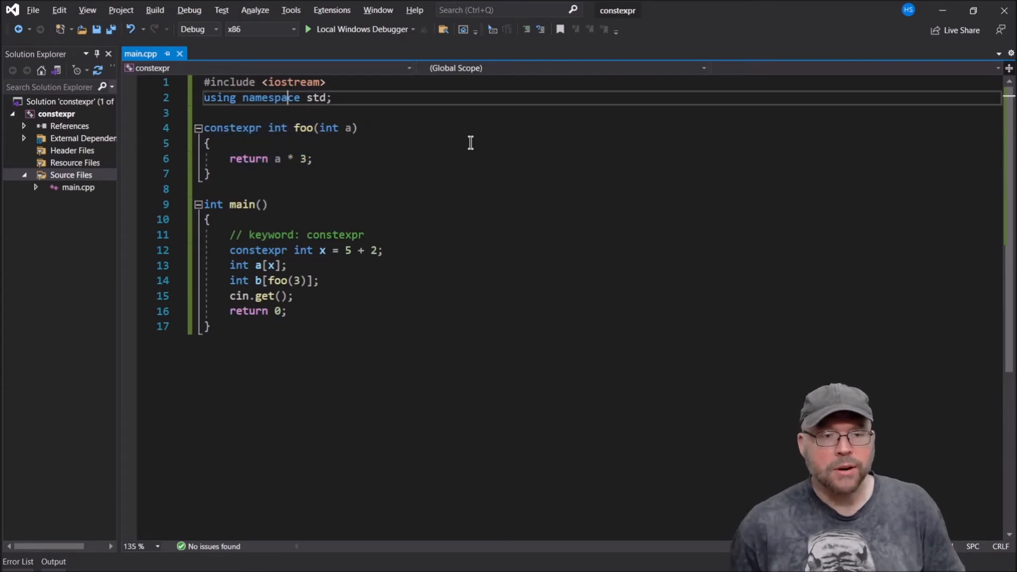
Paste the /* Rules: ... */ constexpr comment block above foo and space out after foo.
{"action": "key", "text": "Enter"}
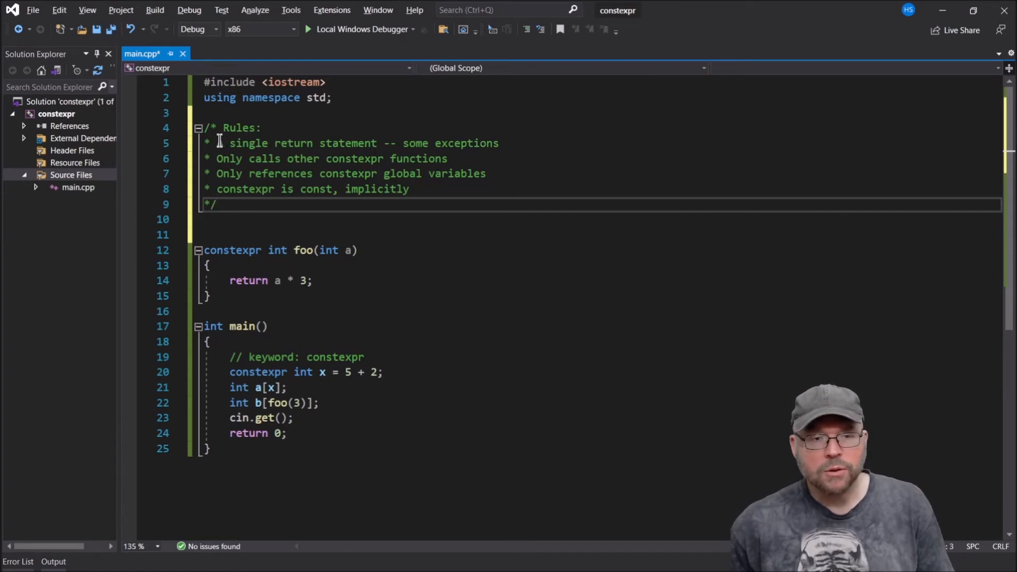
{"action": "double_click", "coordinate": [233, 250]}
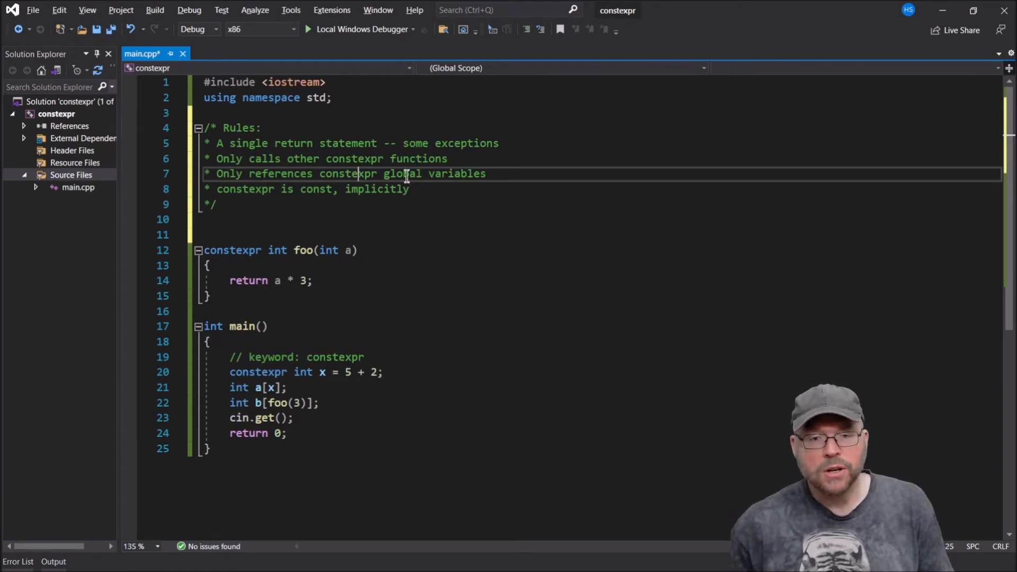
{"action": "mouse_move", "coordinate": [496, 173]}
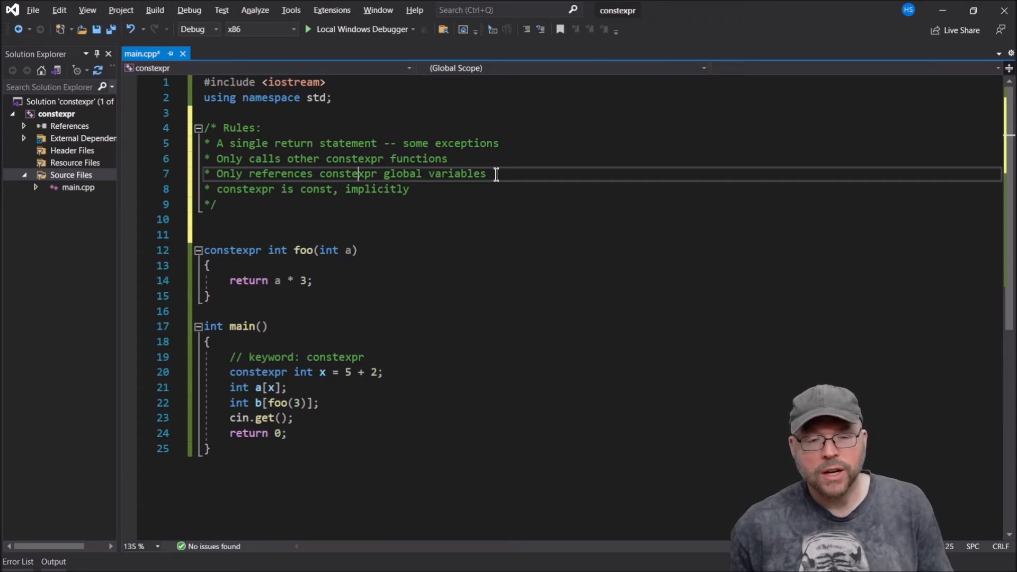
{"action": "mouse_move", "coordinate": [286, 244]}
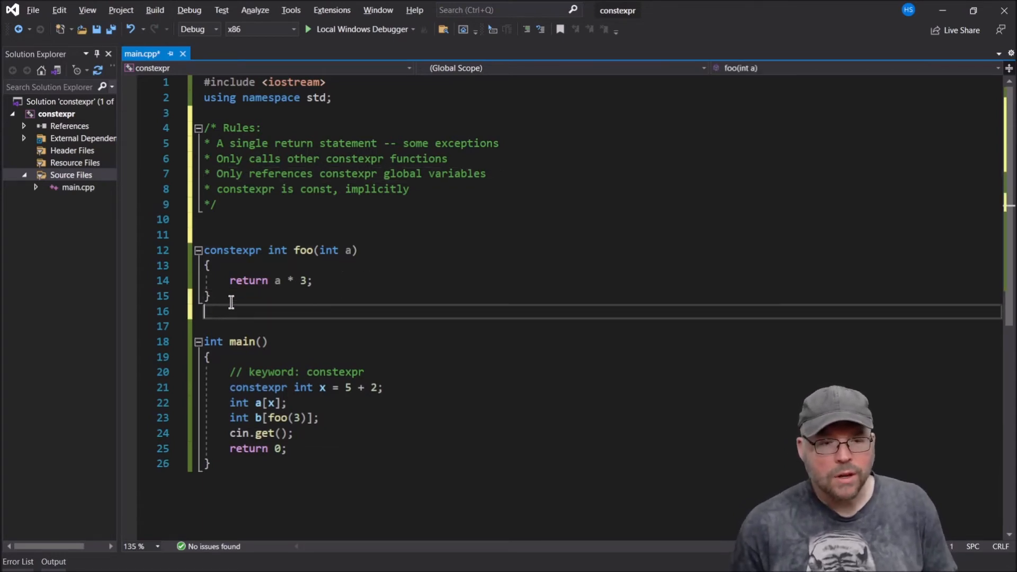
Define a plain function int bar(int a) { return a * 2; } above foo.
{"action": "type", "text": "int"}
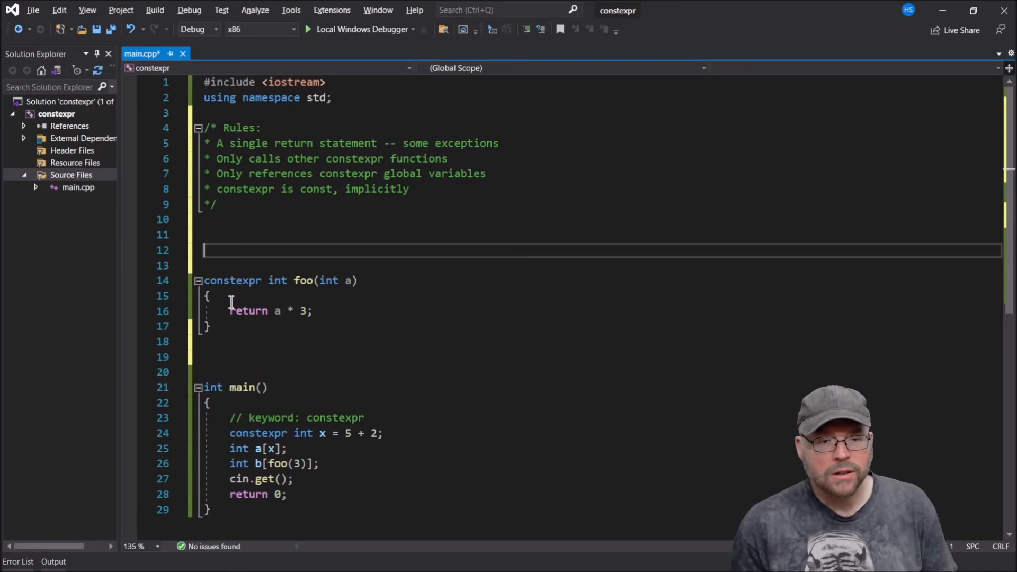
{"action": "type", "text": "int"}
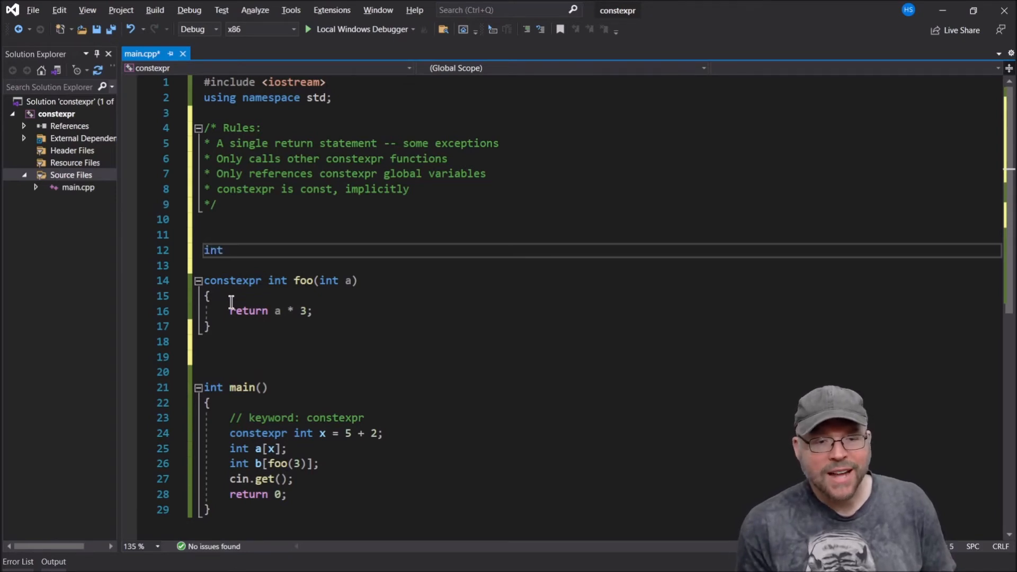
{"action": "type", "text": "foo"}
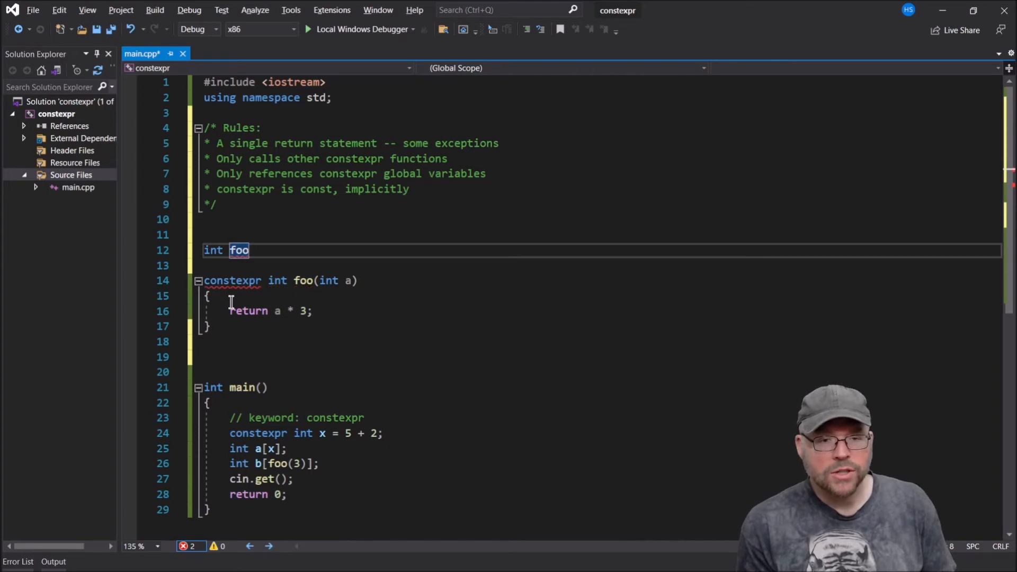
{"action": "type", "text": "bar()"}
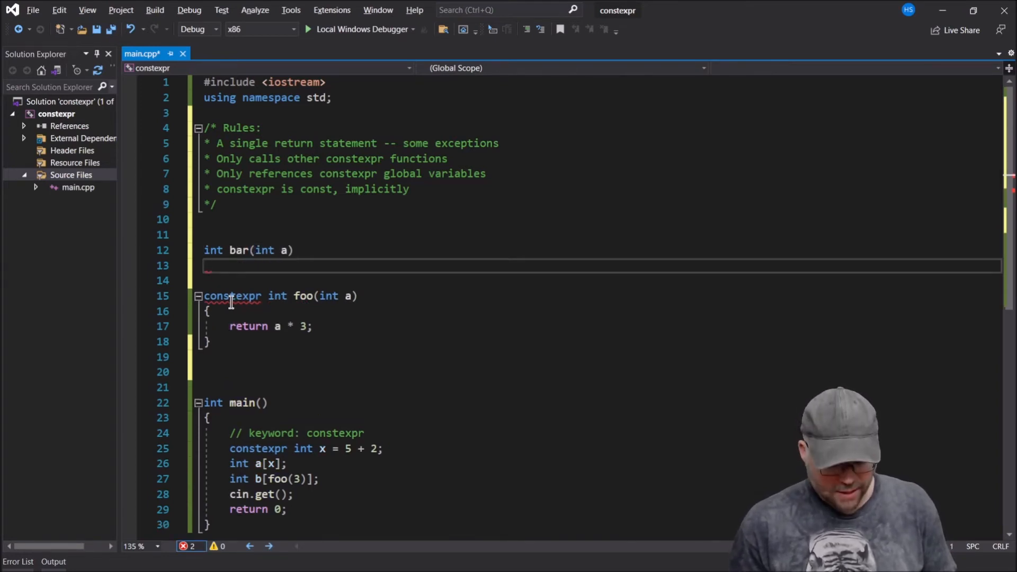
{"action": "type", "text": "{ re"}
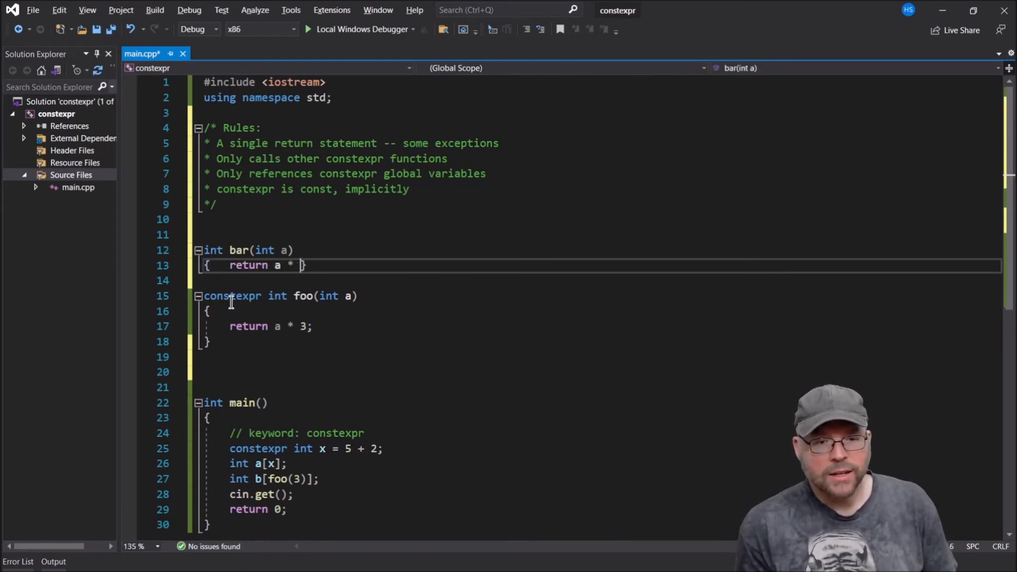
{"action": "type", "text": "2;"}
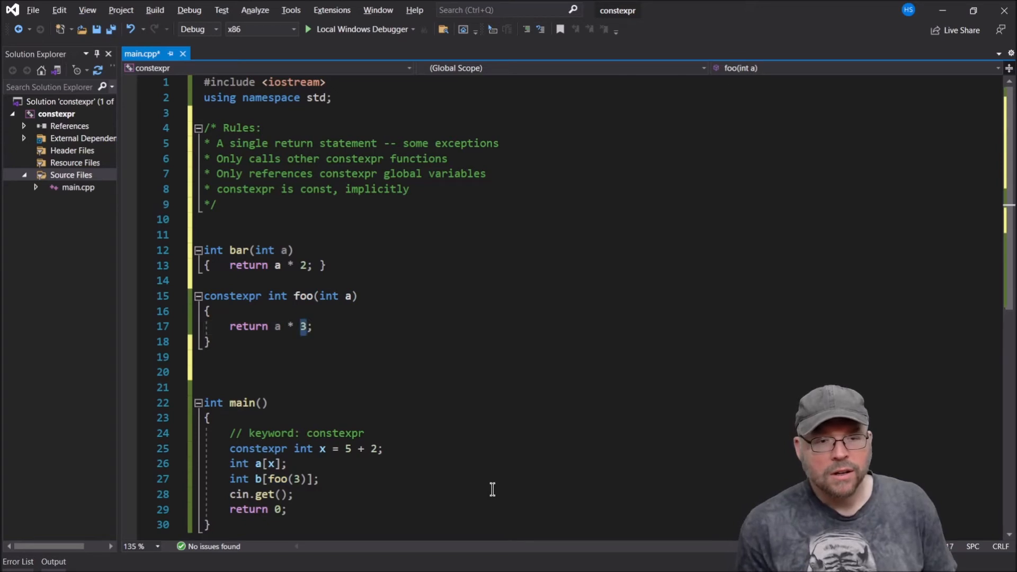
Change foo's return to a * bar(3), which gets flagged as an error.
{"action": "type", "text": "bar(3"}
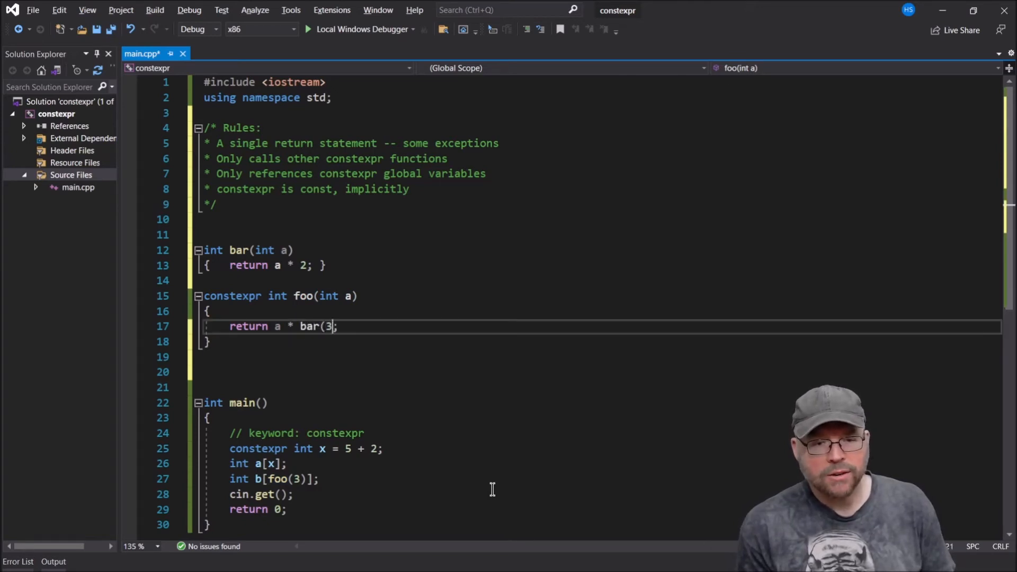
{"action": "type", "text": ")"}
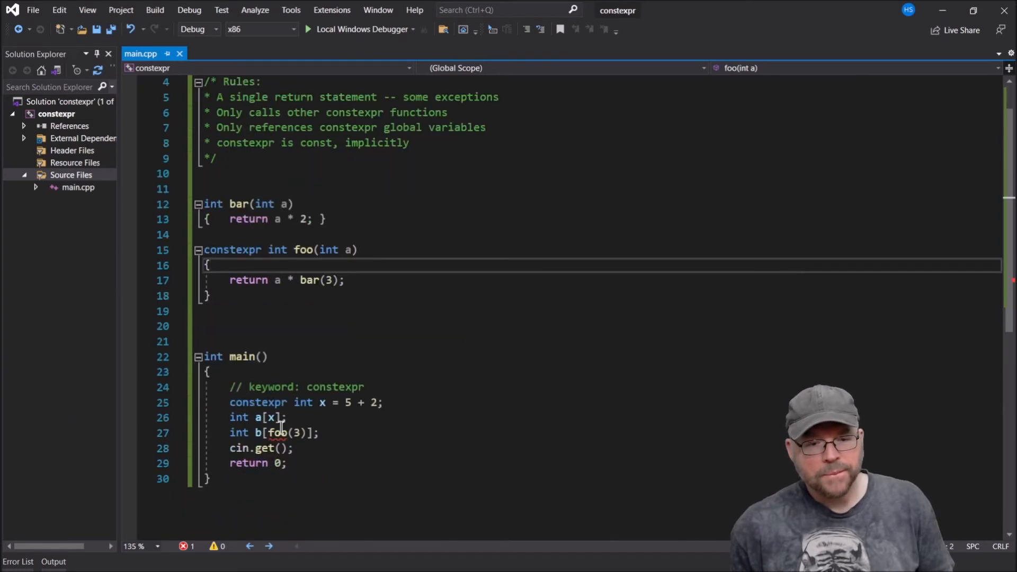
{"action": "mouse_move", "coordinate": [297, 205]}
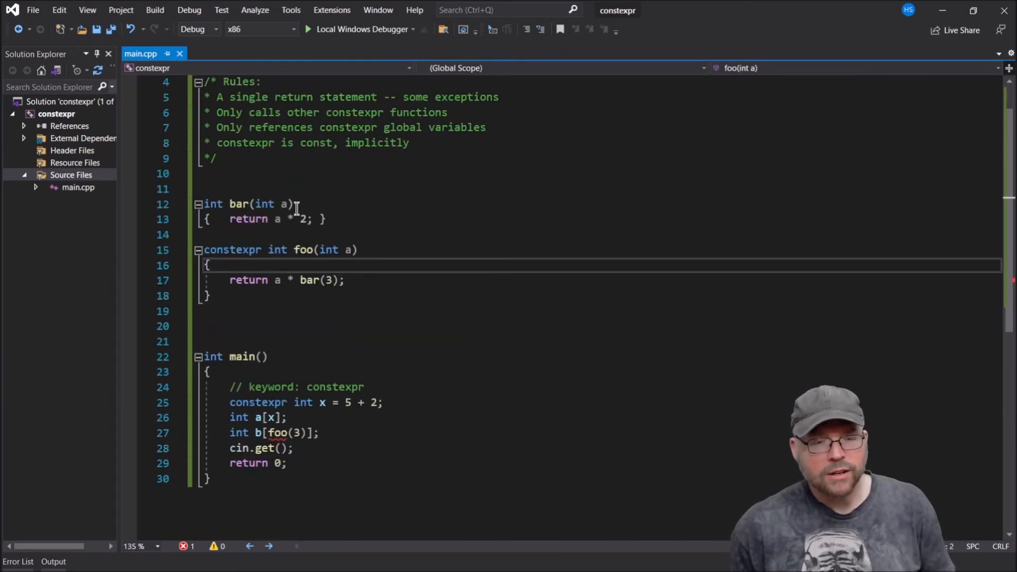
Prefix bar with constexpr so foo's bar(3) call reports no issues.
{"action": "left_click", "coordinate": [235, 204]}
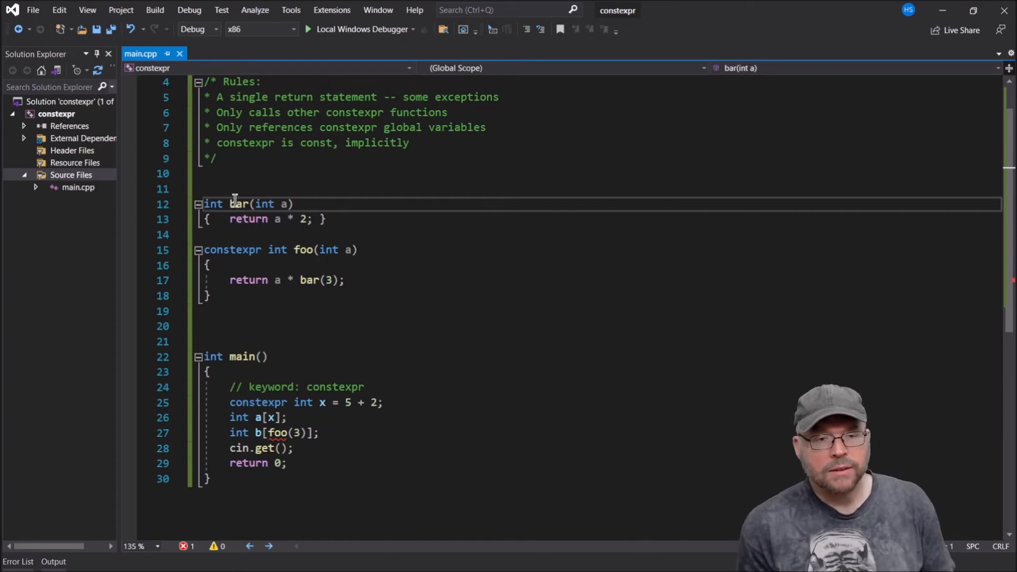
{"action": "type", "text": "constexpr"}
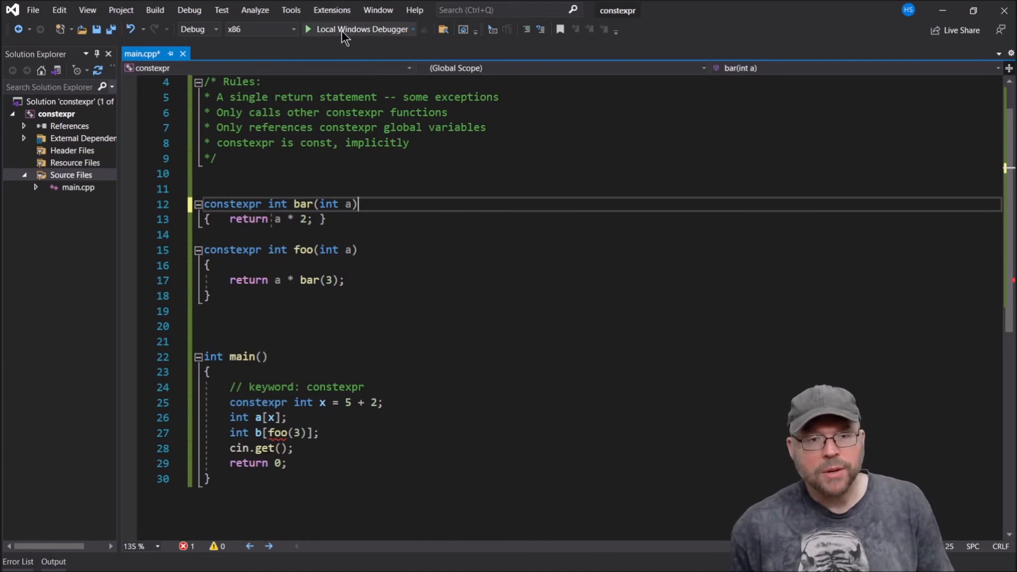
{"action": "left_click", "coordinate": [362, 29]}
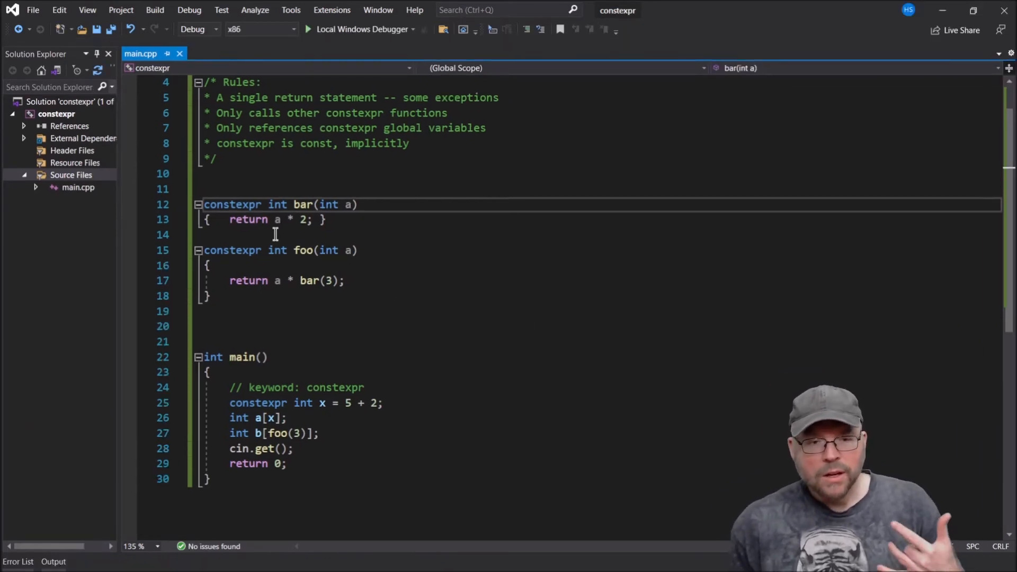
{"action": "mouse_move", "coordinate": [254, 264]}
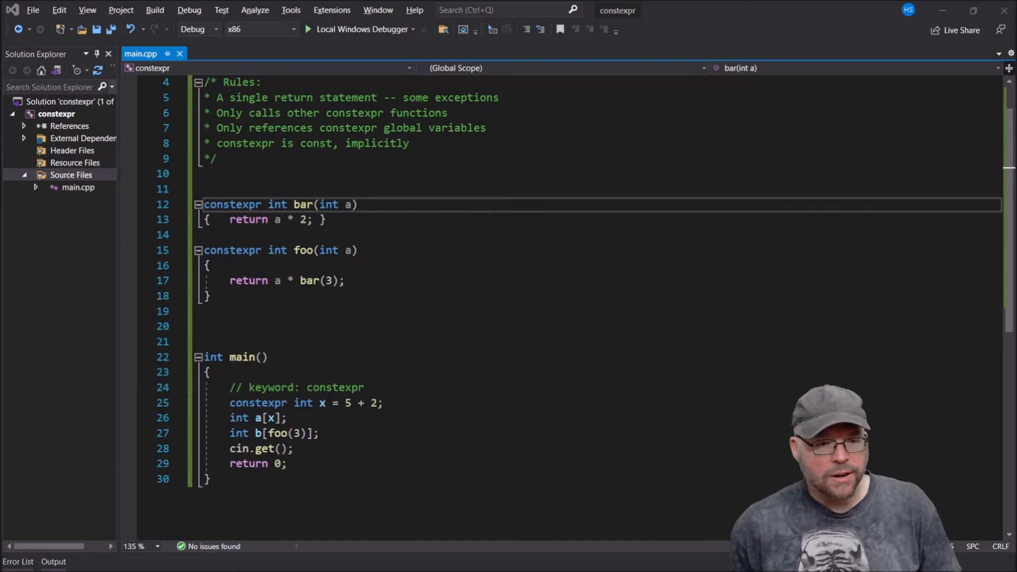
{"action": "mouse_move", "coordinate": [509, 338]}
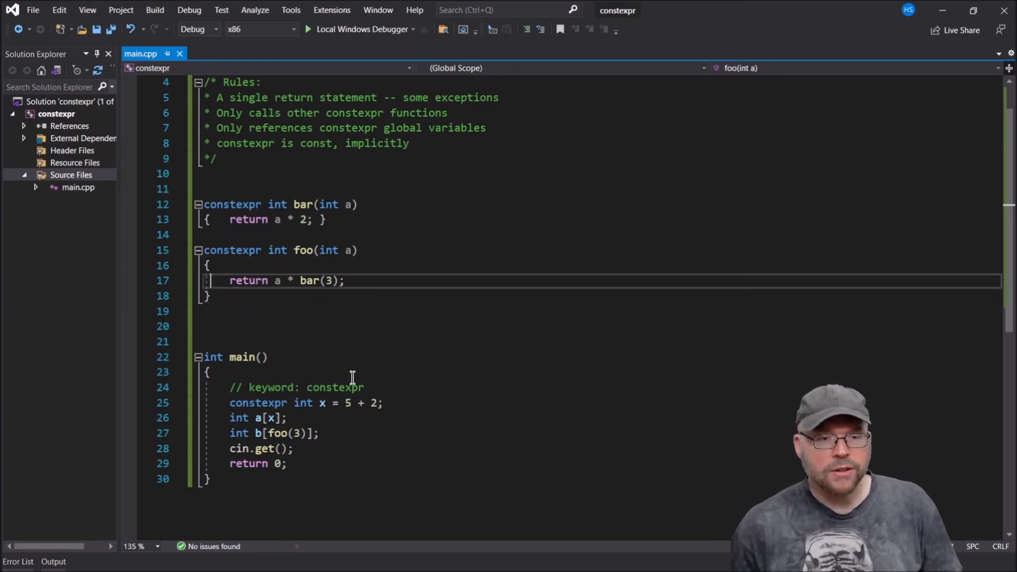
Define plain int spam(int a) { return a; } and make foo return spam(a) * bar(3).
{"action": "key", "text": "Enter"}
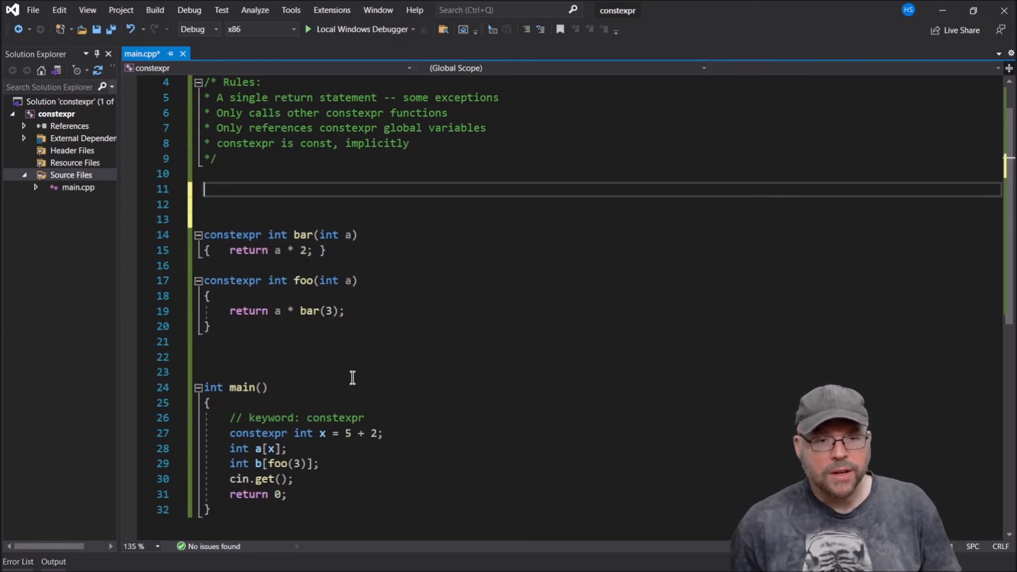
{"action": "type", "text": "int"}
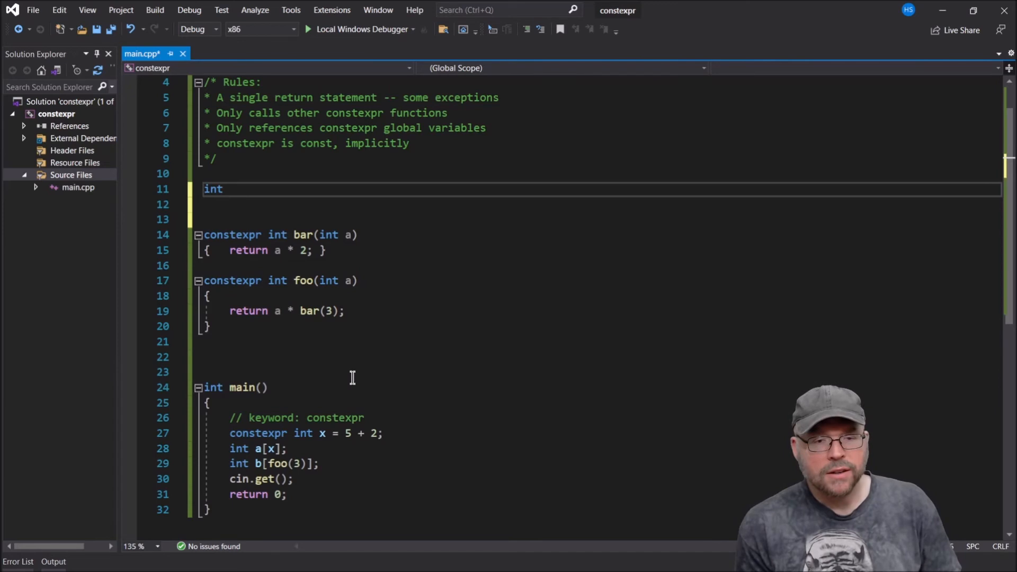
{"action": "type", "text": "spam(int)"}
{"action": "type", "text": "return a;"}
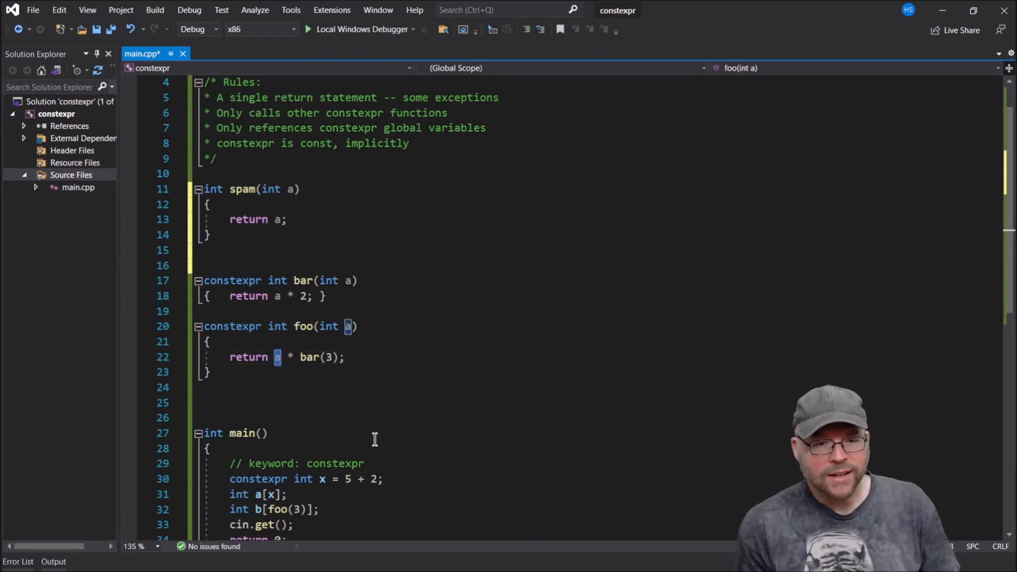
{"action": "type", "text": "spam(a"}
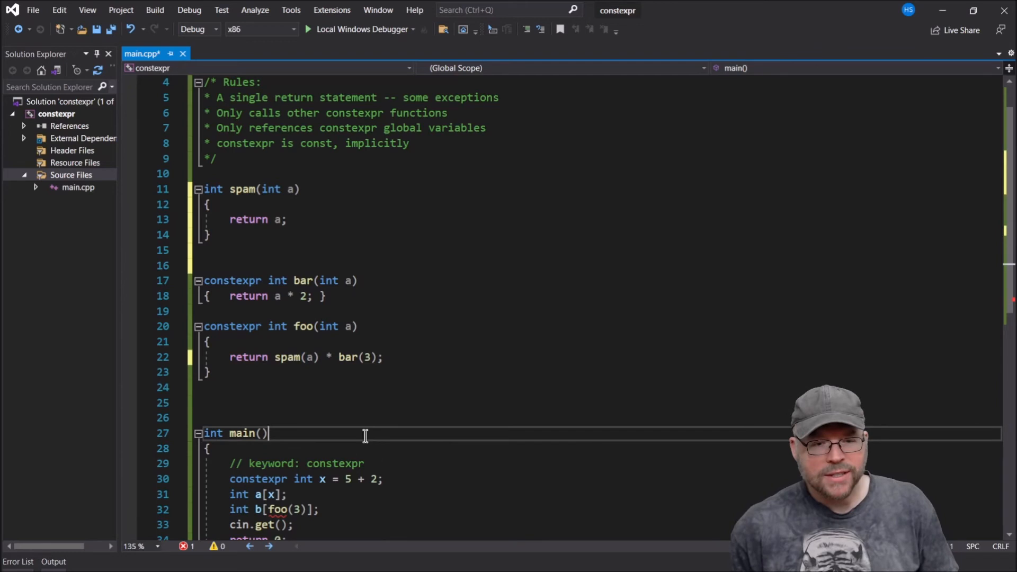
{"action": "scroll", "scroll_direction": "down", "scroll_amount": 3}
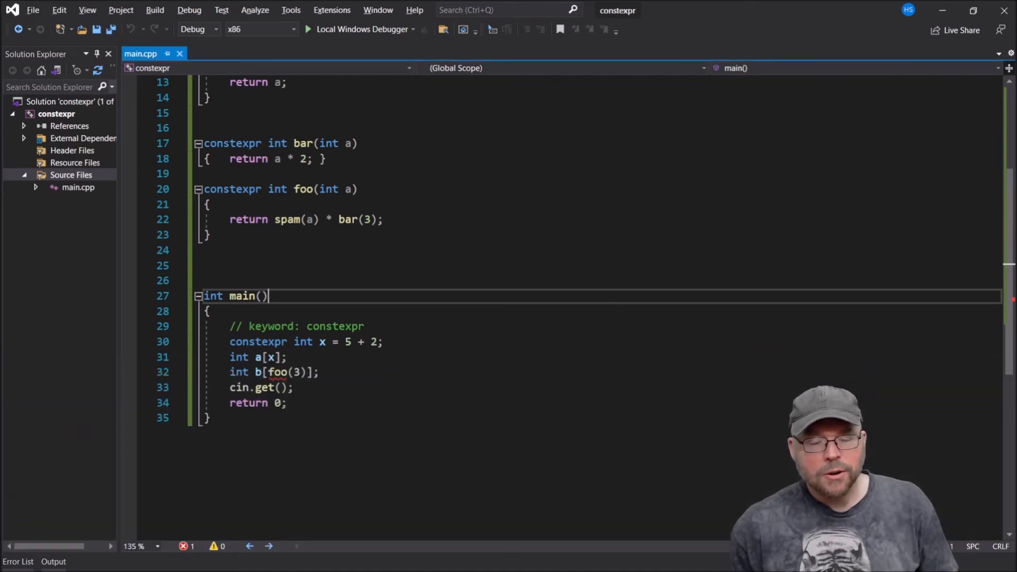
{"action": "scroll", "scroll_direction": "up", "scroll_amount": 3}
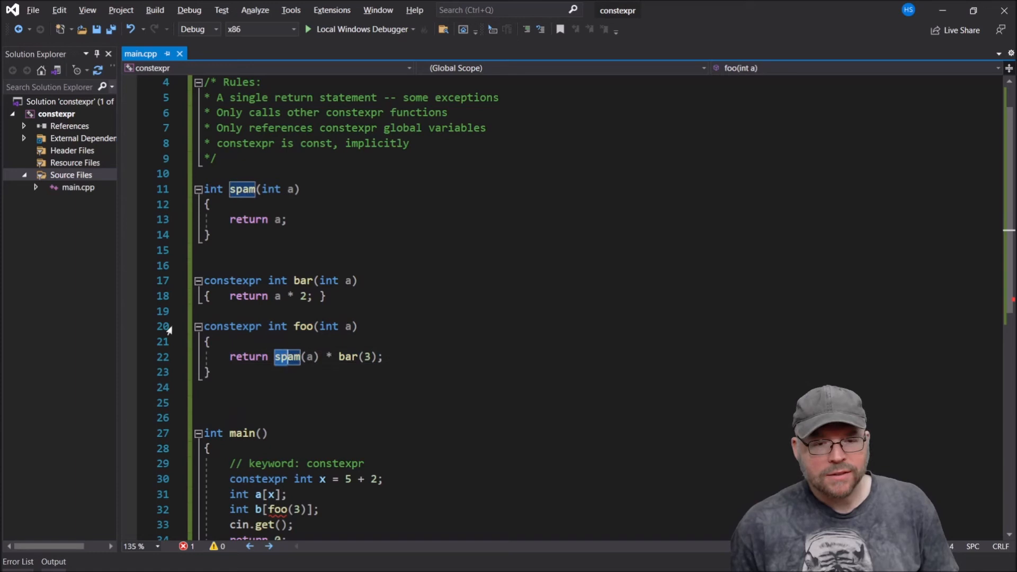
Revert foo's argument to a, add global int x = 4, and return x * bar(3).
{"action": "type", "text": "a"}
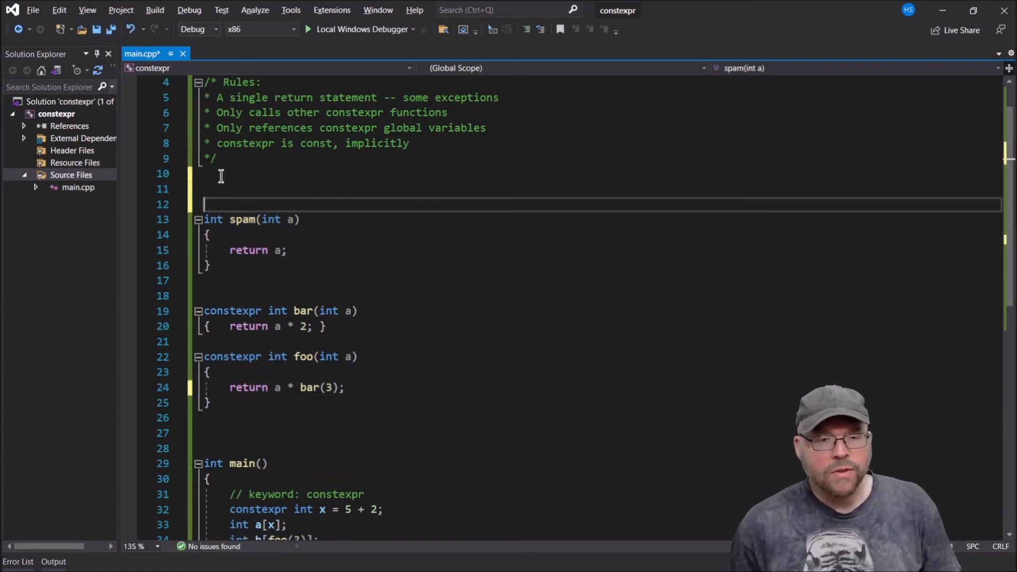
{"action": "type", "text": "int x ="}
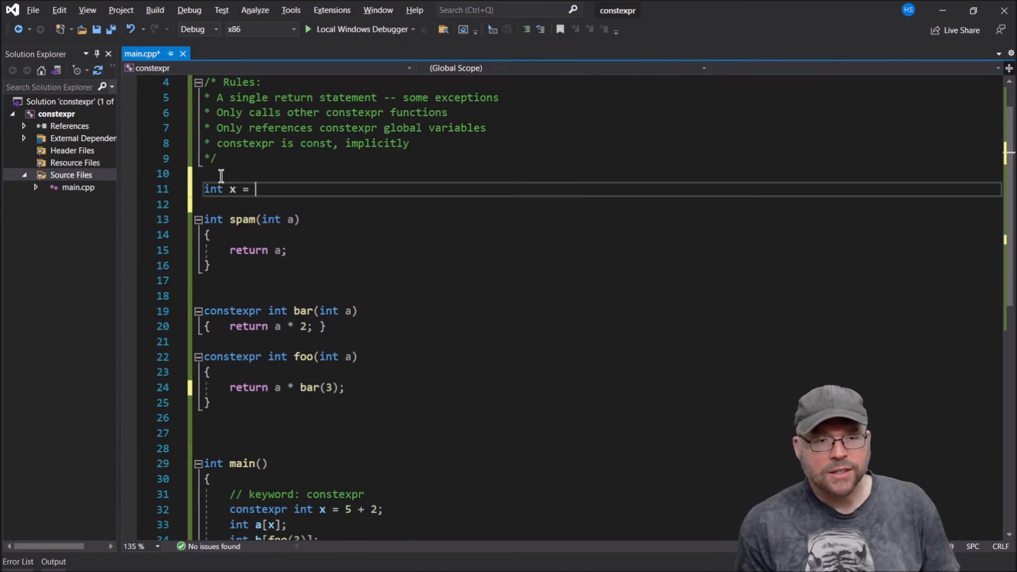
{"action": "type", "text": "4;"}
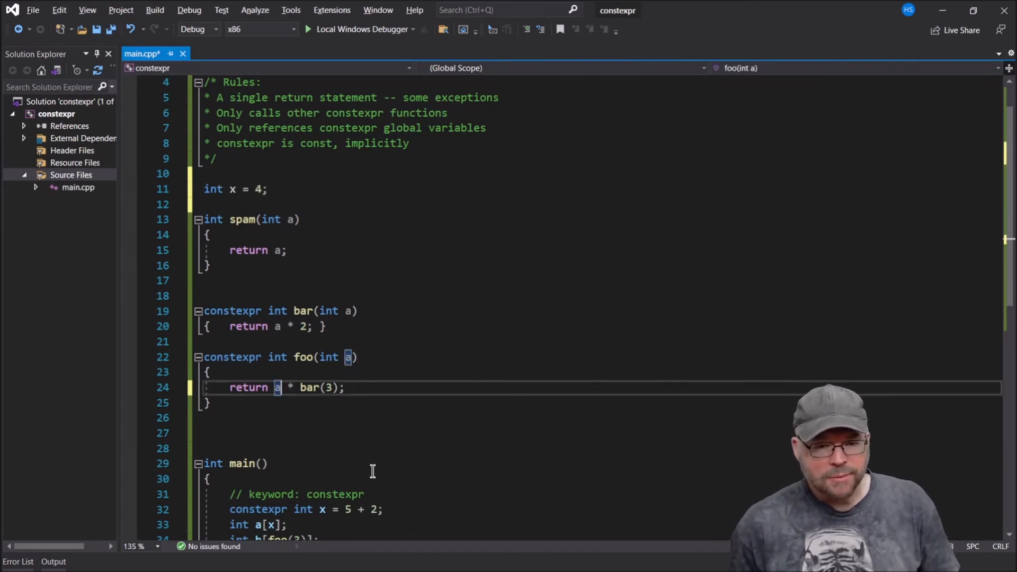
{"action": "type", "text": "x"}
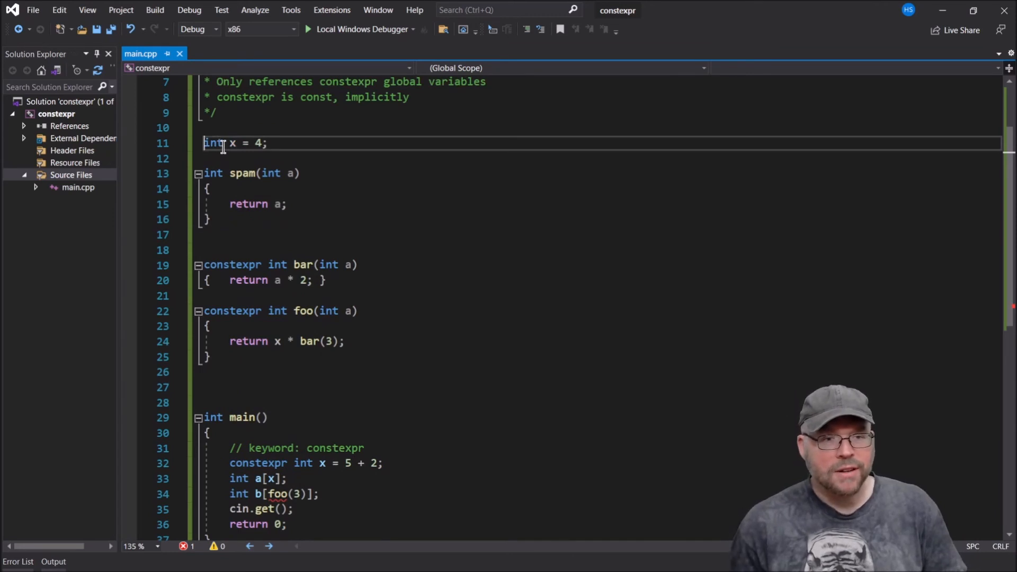
Declare the global x as constexpr so x * bar(3) reports no issues.
{"action": "type", "text": "constexpr"}
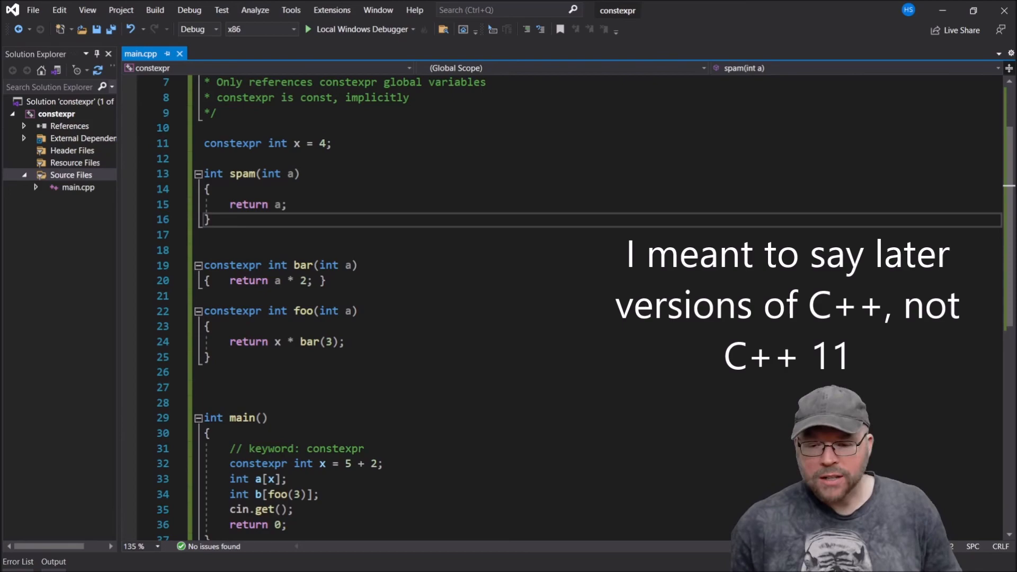
{"action": "mouse_move", "coordinate": [338, 565]}
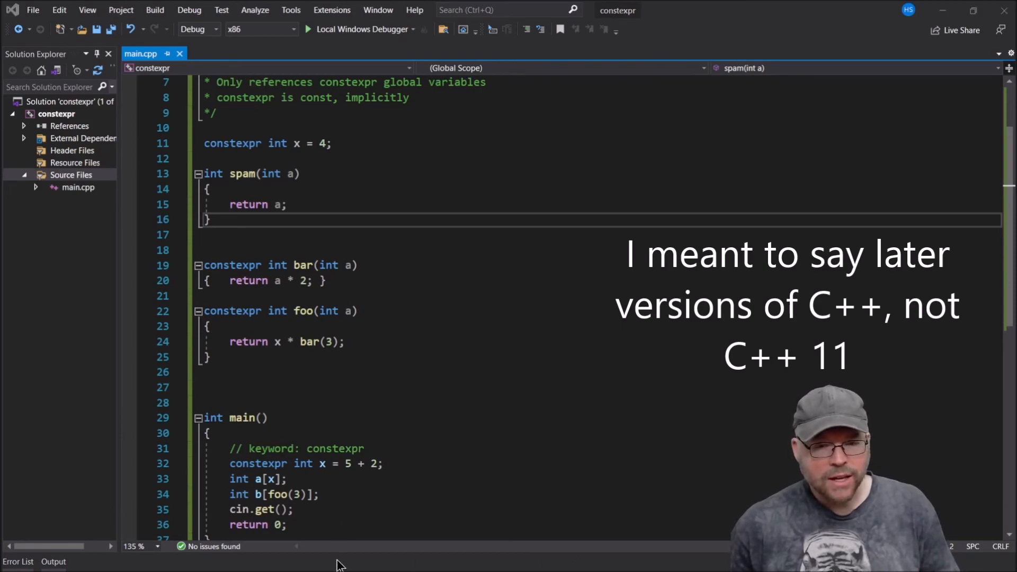